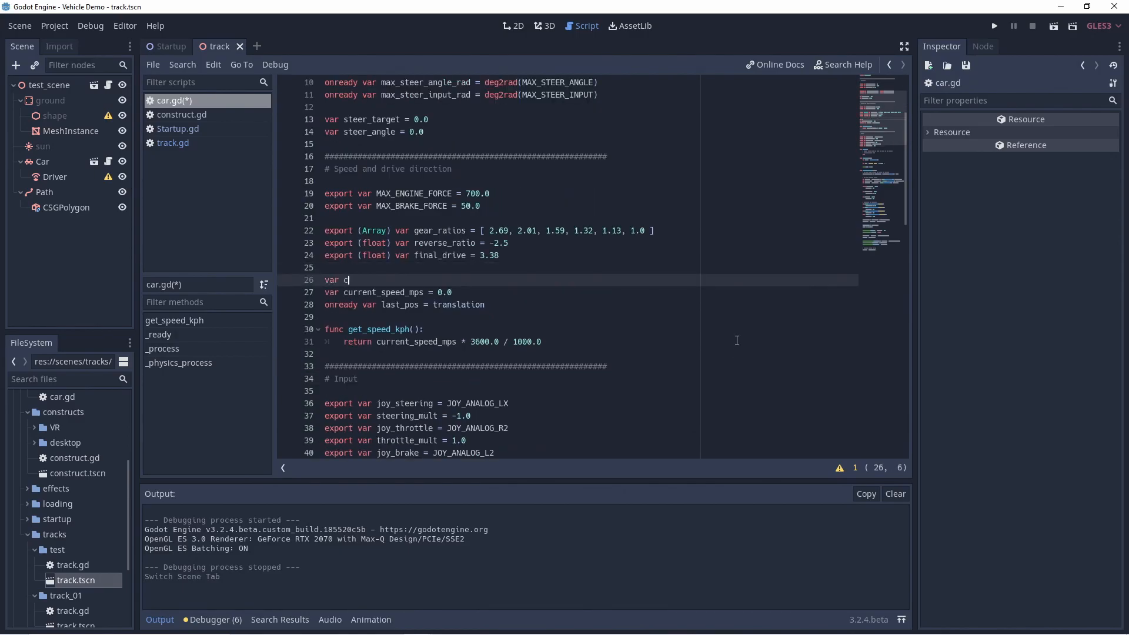
# Step: Add 'var current_gear = 1' commented '-1 reverse, 0 = neutral, 1 - 6 = gear 1 to 6'
pyautogui.write('urrent_gear =')
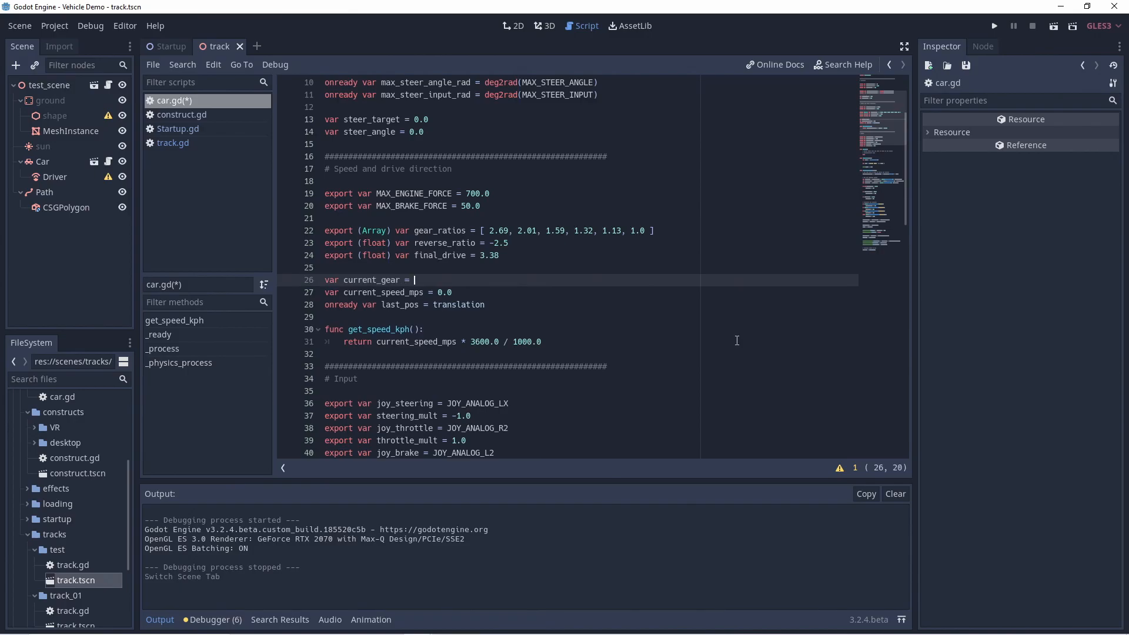
pyautogui.write('0 #')
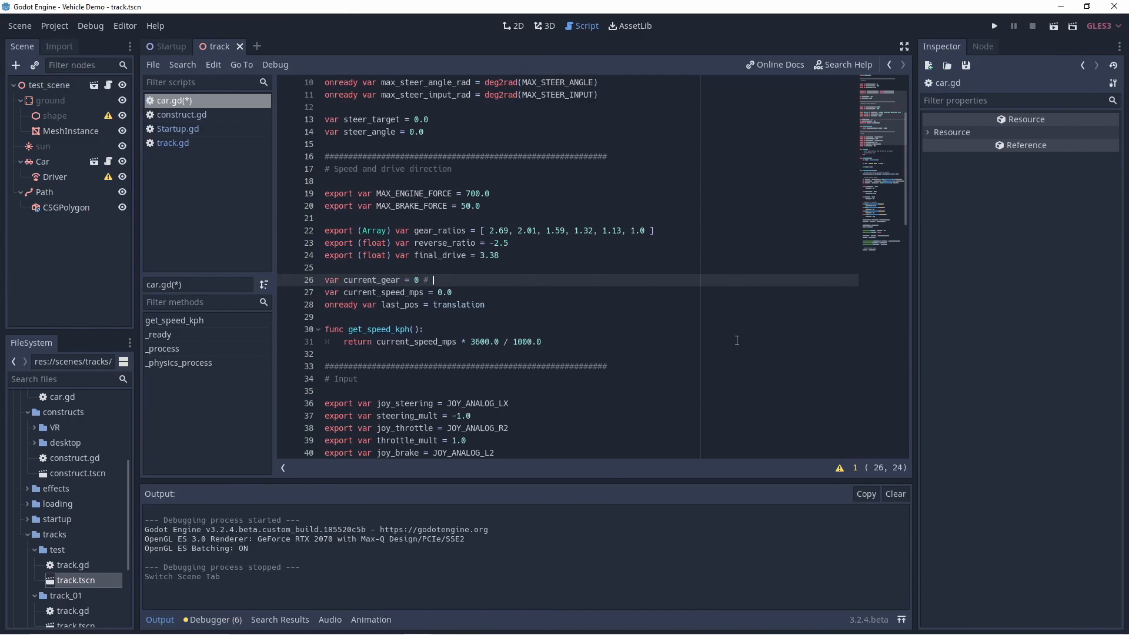
pyautogui.write('-1 reverse, 0 = neutral, 1 - 6 = gear 1 to 6.')
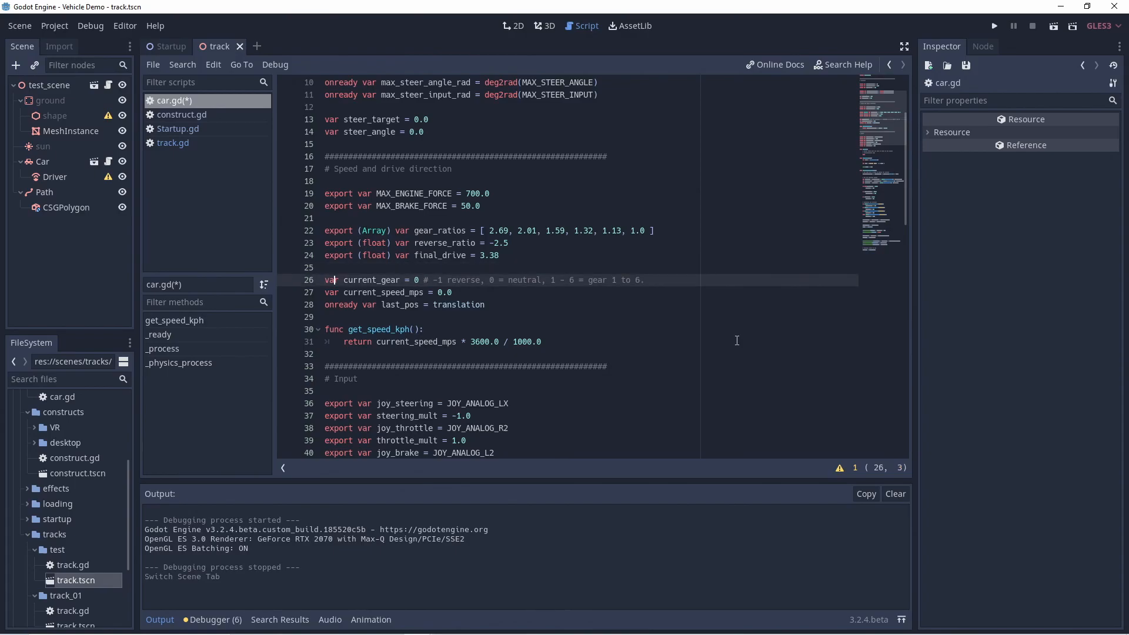
pyautogui.write('1')
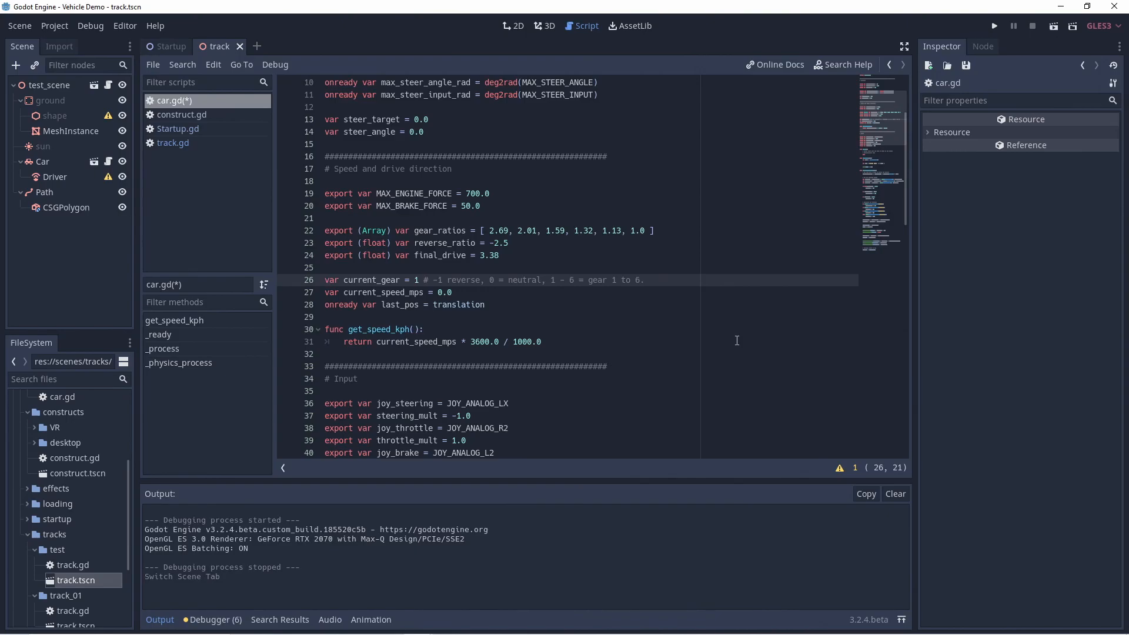
pyautogui.write('func')
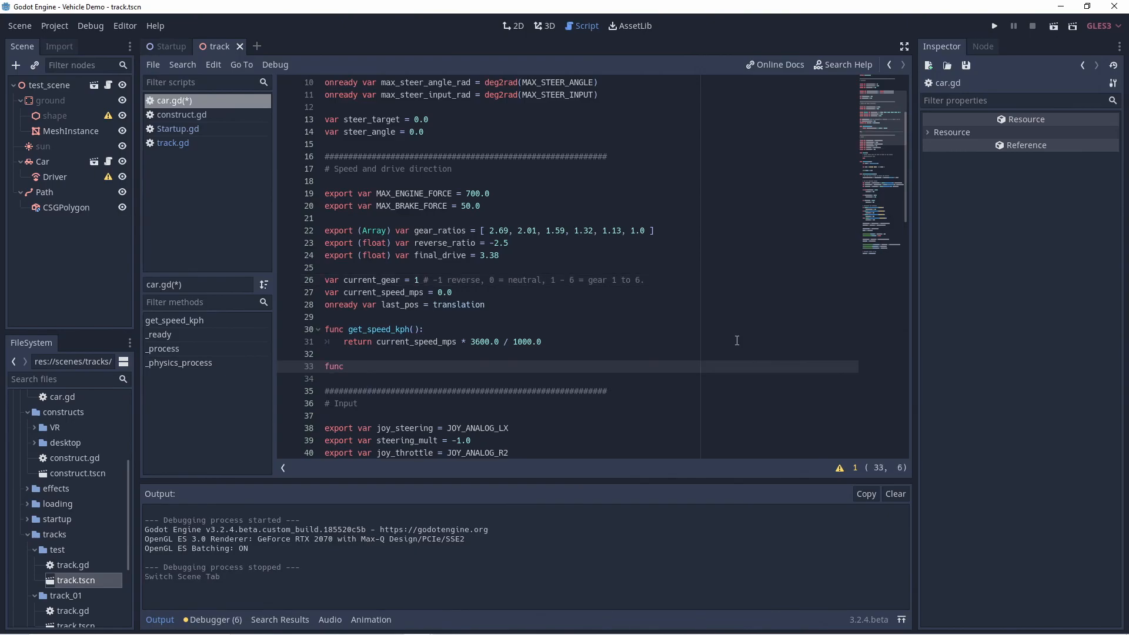
# Step: Write commented calculate_rpm() -> float returning 0.0 when current_gear == 0, starting wheel_circumference
pyautogui.write('calculate_rpm():')
pyautogui.write('# calculate the RPM of our engine based on the')
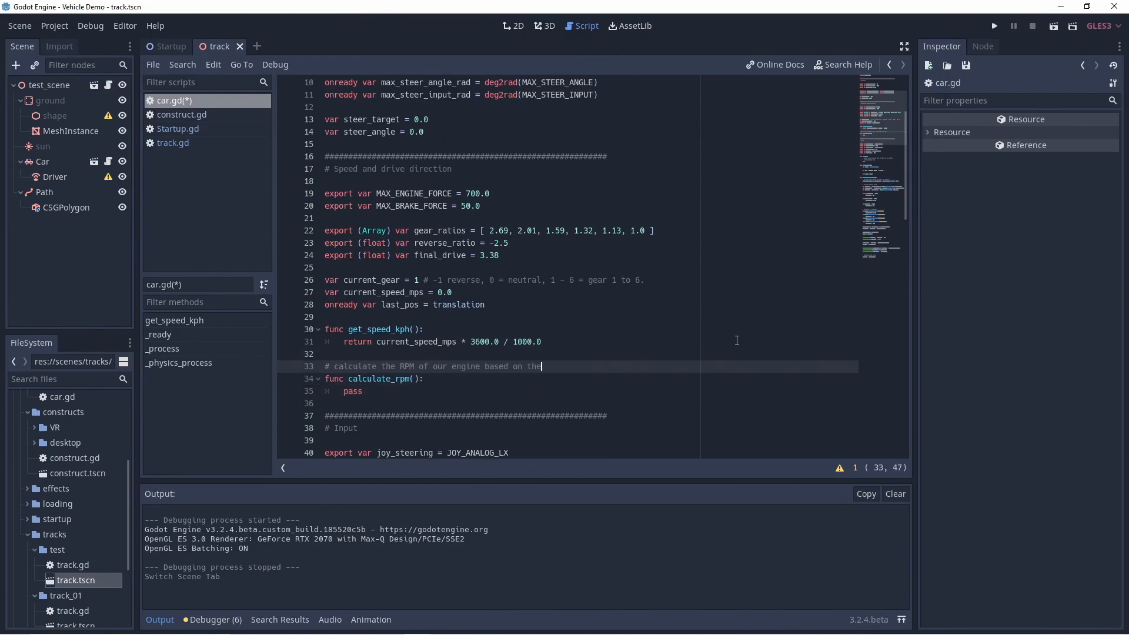
pyautogui.write('current velocity of our car')
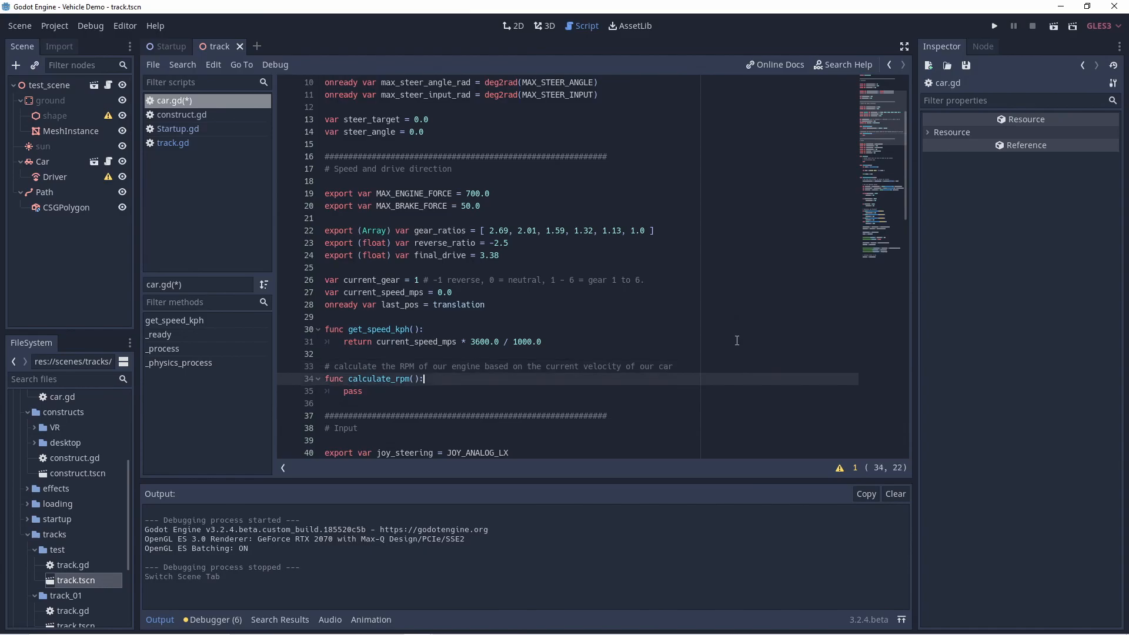
pyautogui.write('# if we are in neutral, no rpm')
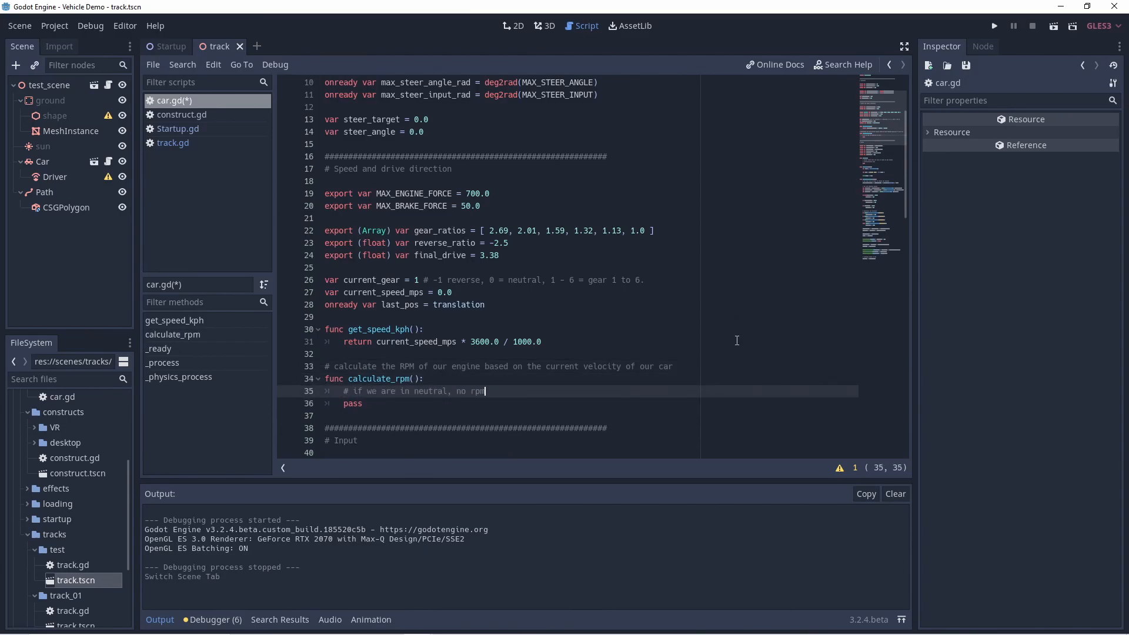
pyautogui.write('if current_gear == 0:')
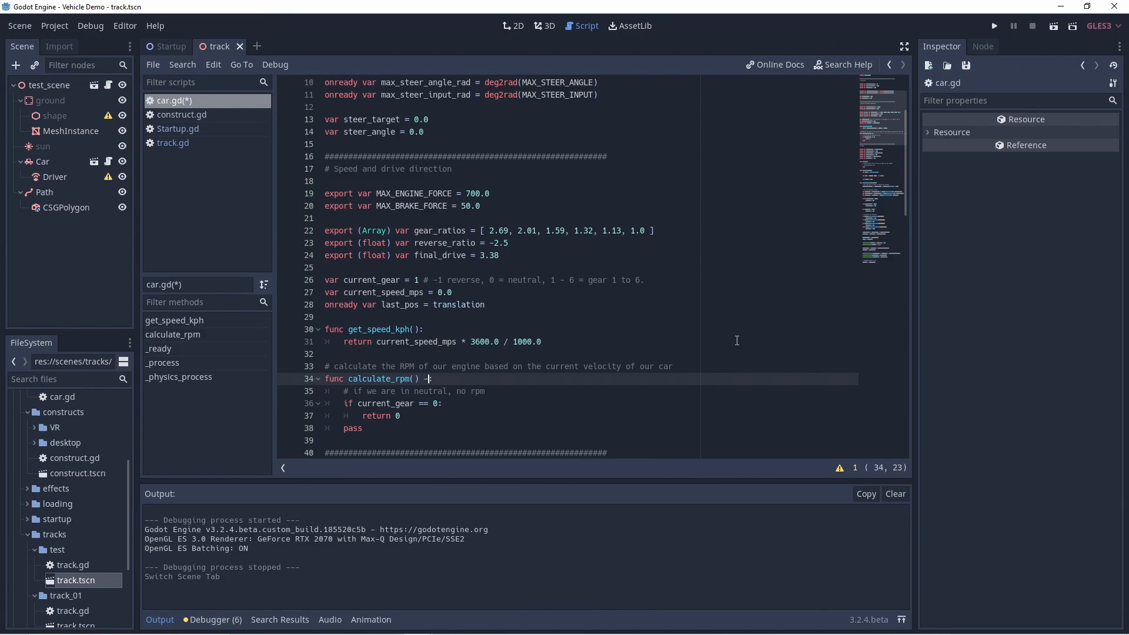
pyautogui.write('-> float:')
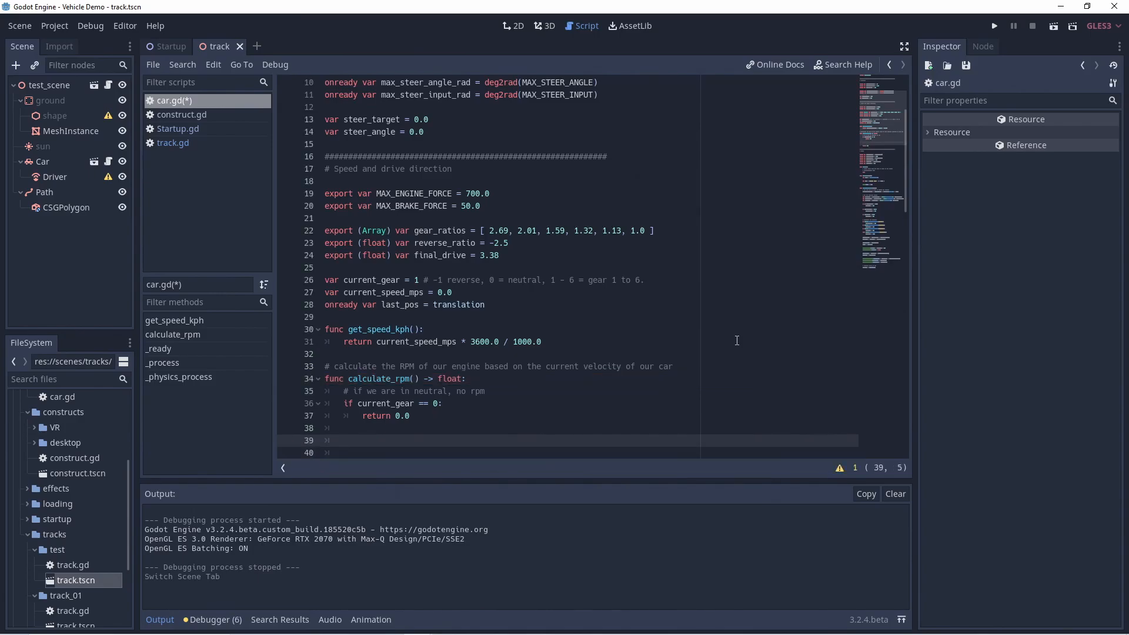
pyautogui.write('var wheel_cir')
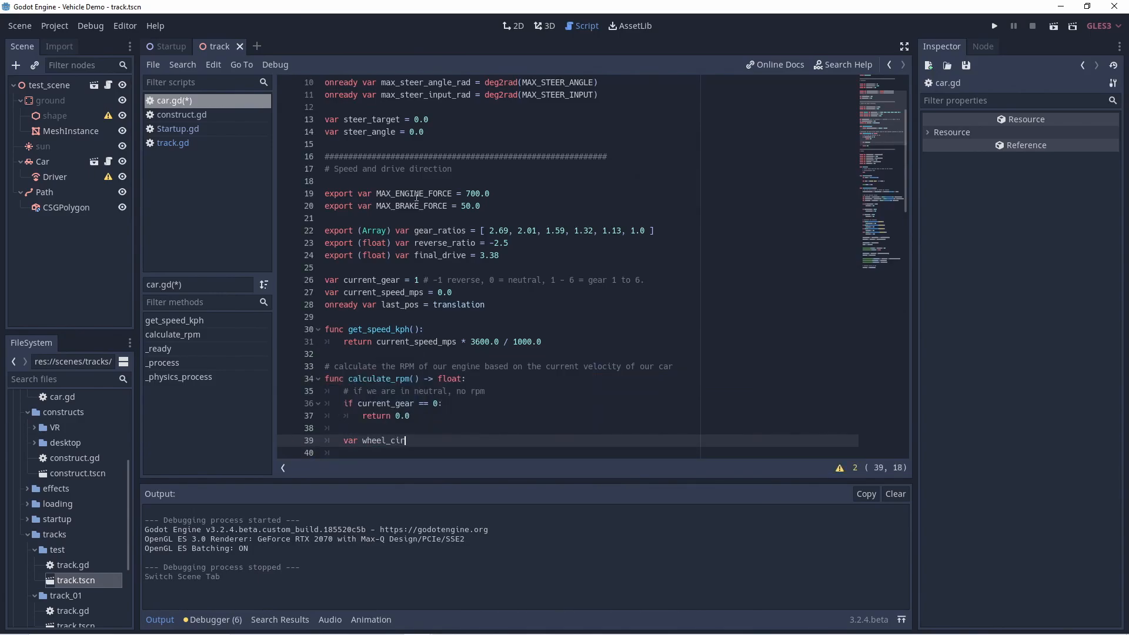
pyautogui.write('cumference : float = 2.0 * PI *')
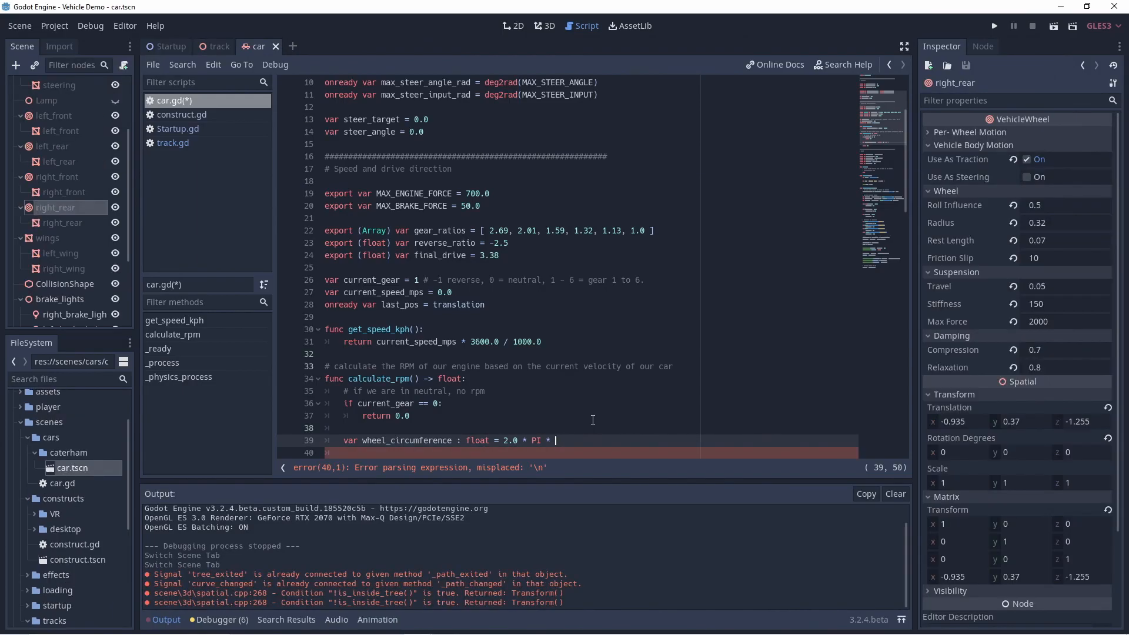
# Step: Compute wheel_rotation_speed from current_speed_mps and drive_shaft_rotation_speed using final_drive_ratio
pyautogui.write('$right_rear.wheel_radius')
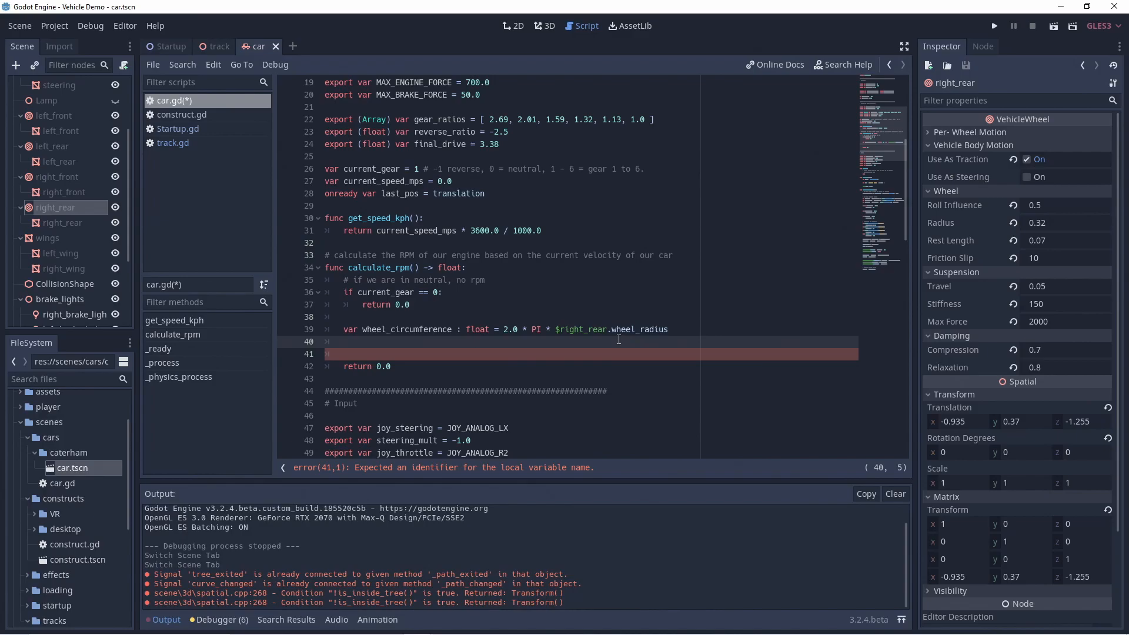
pyautogui.write('var wheel_rotation_')
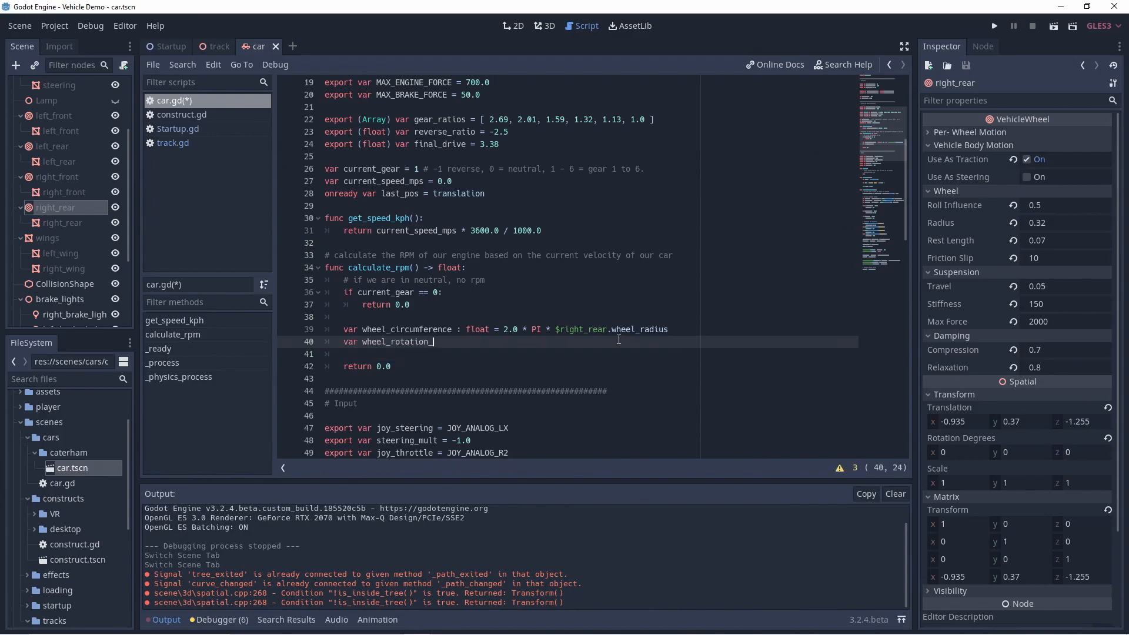
pyautogui.write('speed : float =')
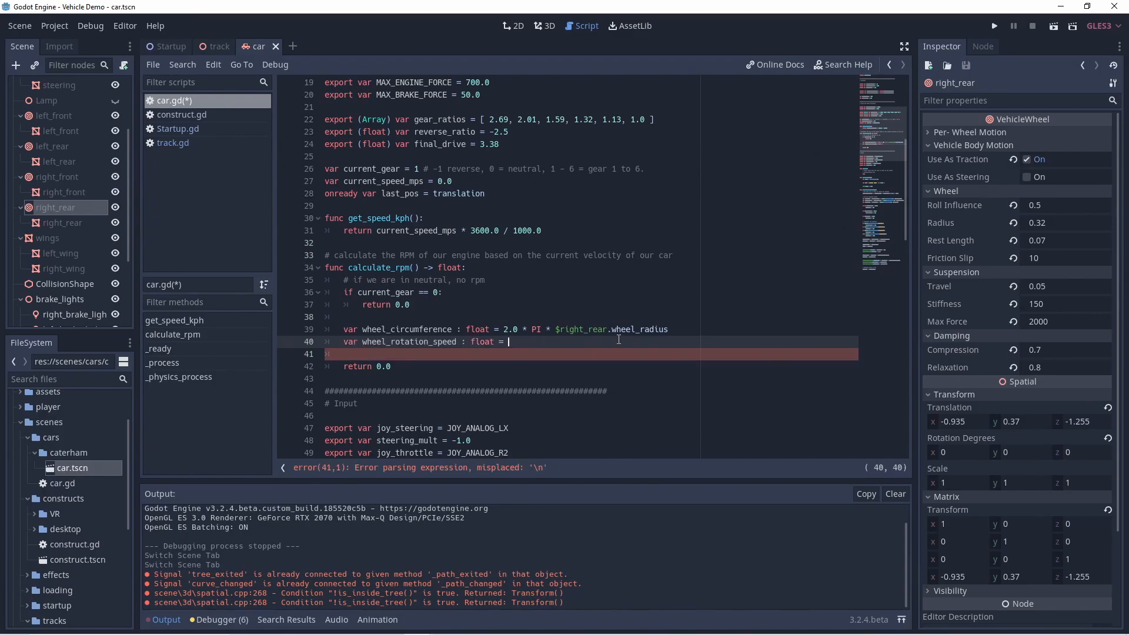
pyautogui.write('60.0 * c')
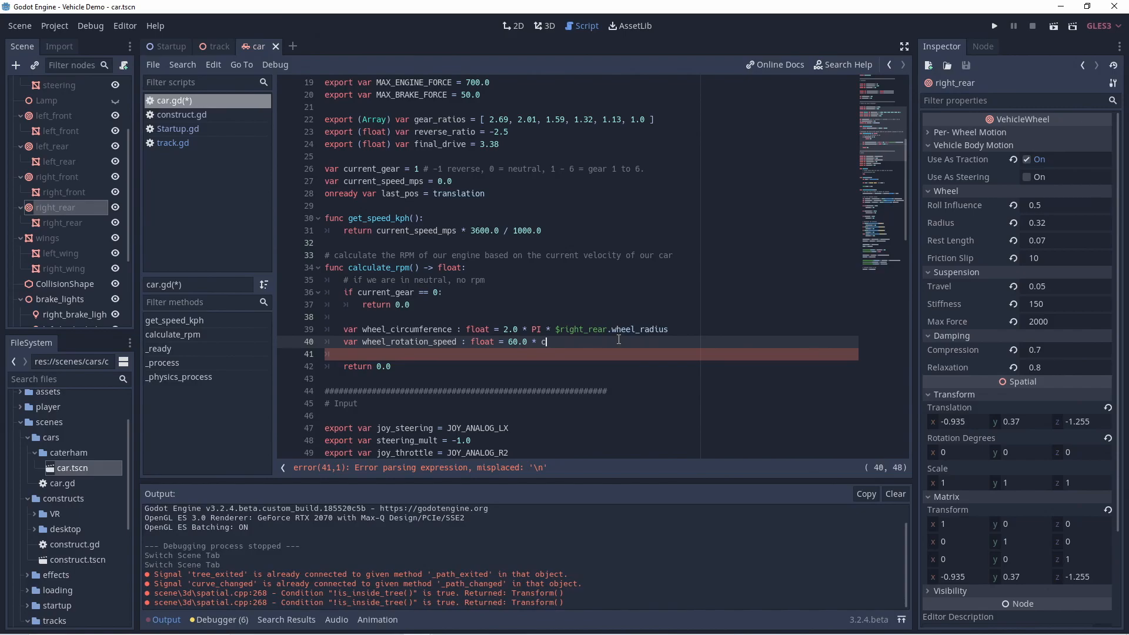
pyautogui.write('urrent_speed_mps /')
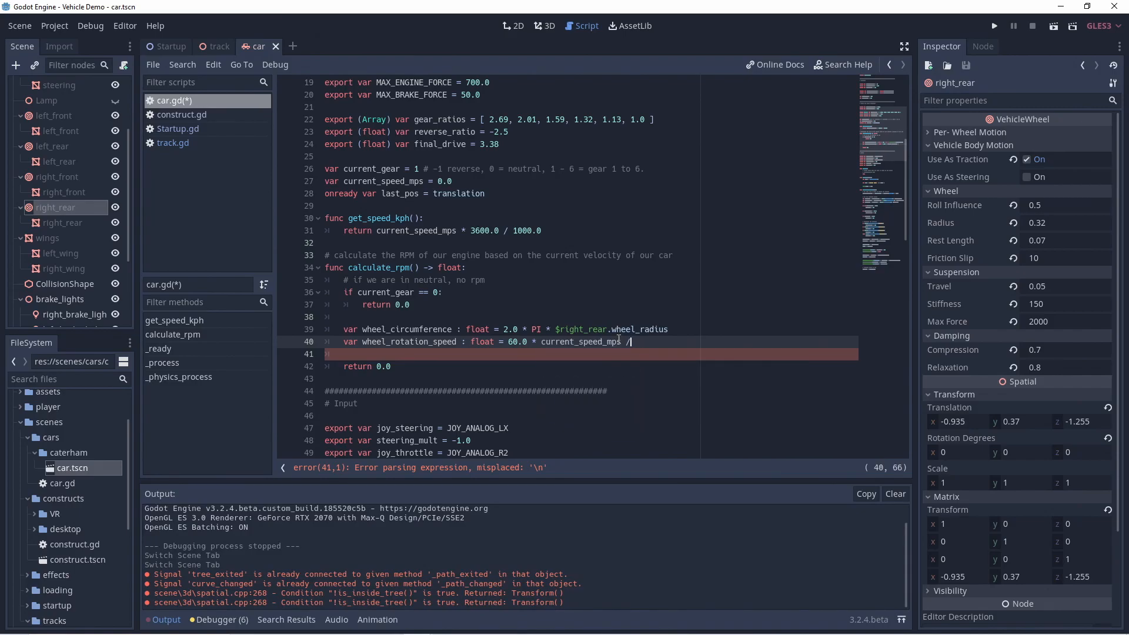
pyautogui.write('whe')
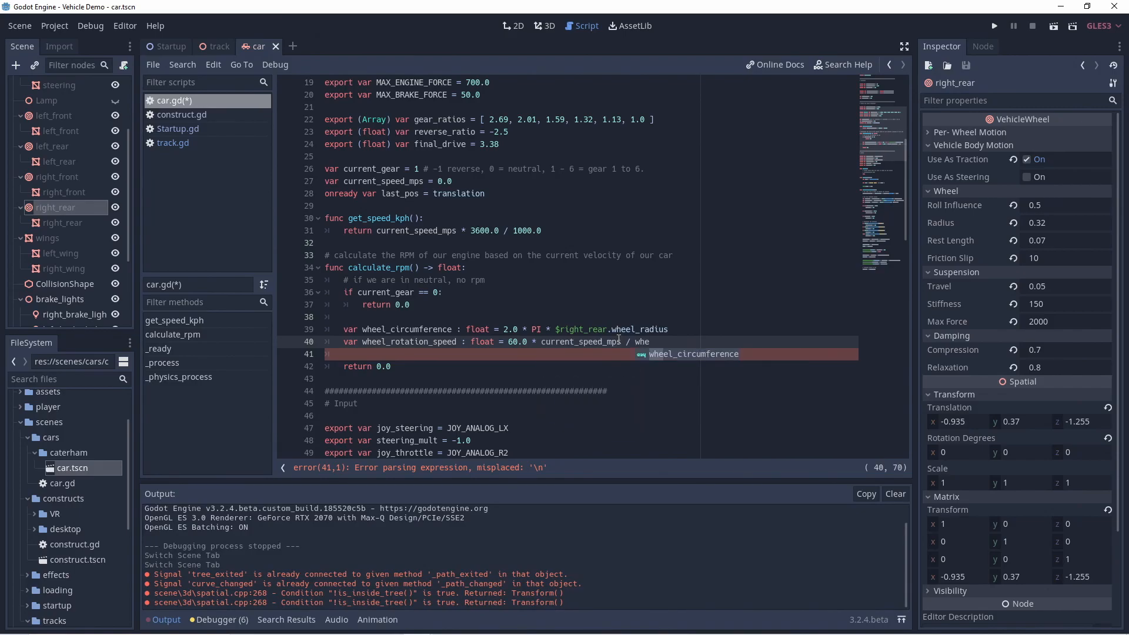
pyautogui.write('var drive_')
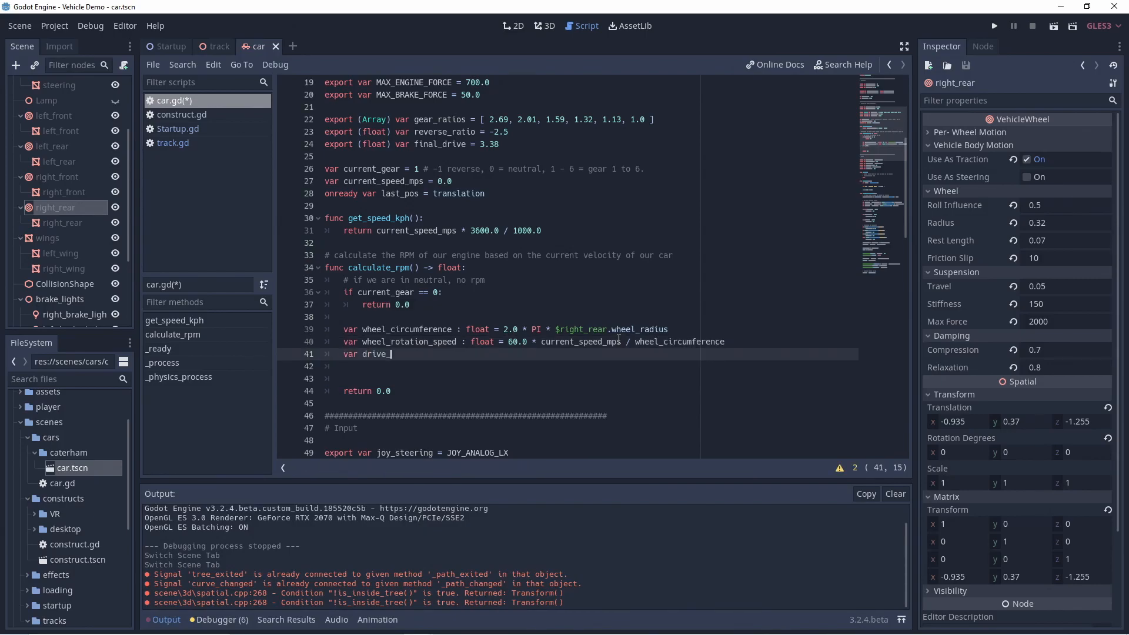
pyautogui.write('shaft_rotation_speed : float =')
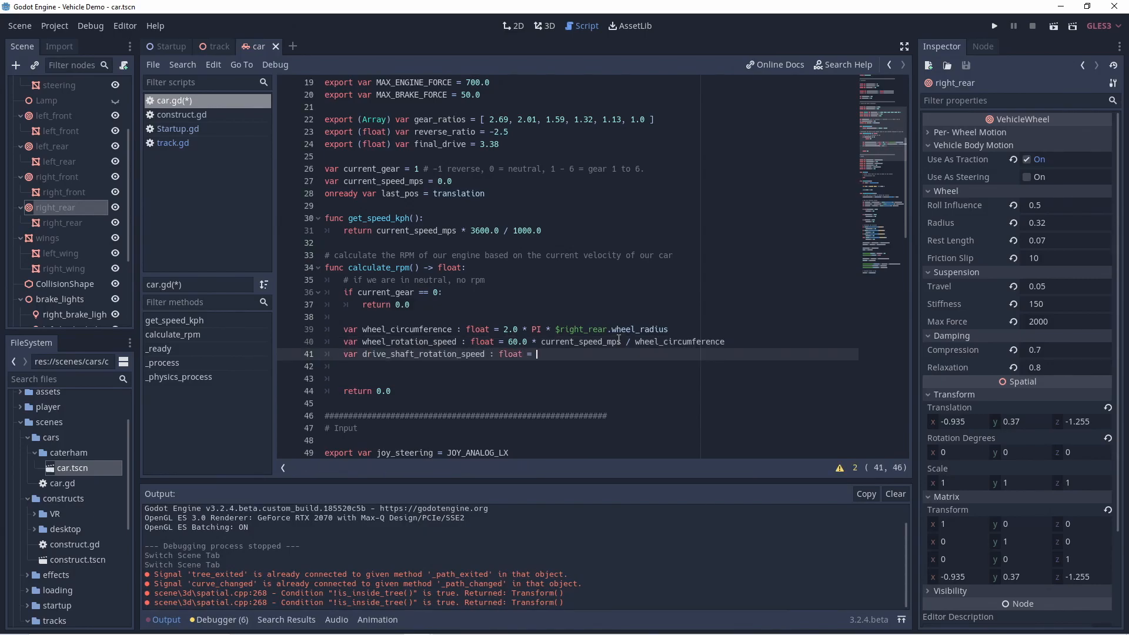
pyautogui.write('wheel_rotation_speed')
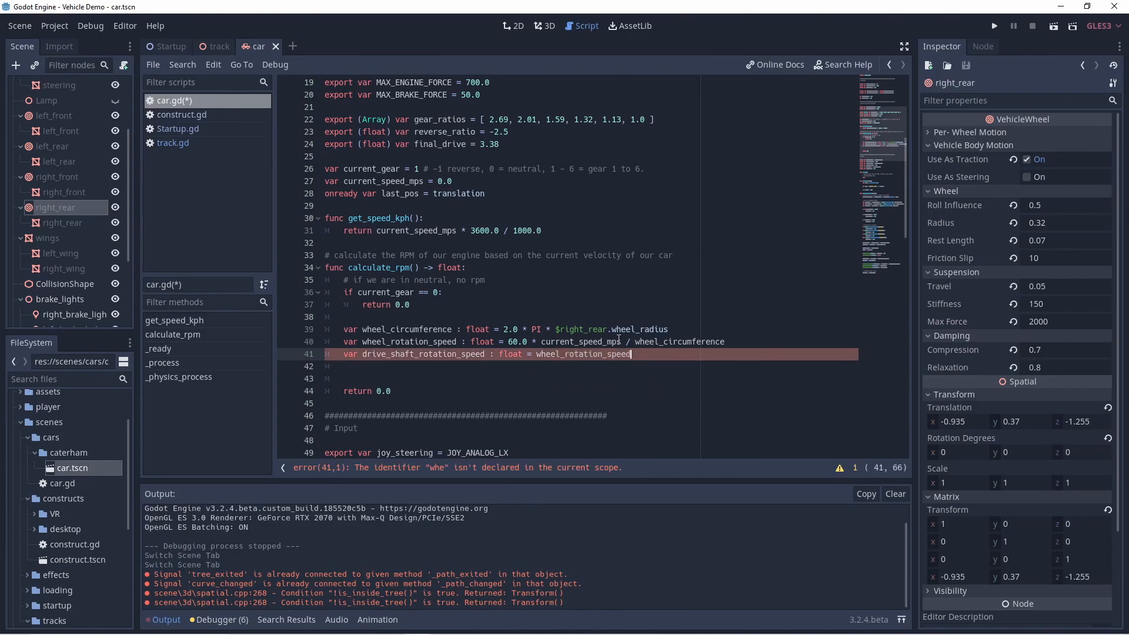
pyautogui.write('* final_drive_ratio')
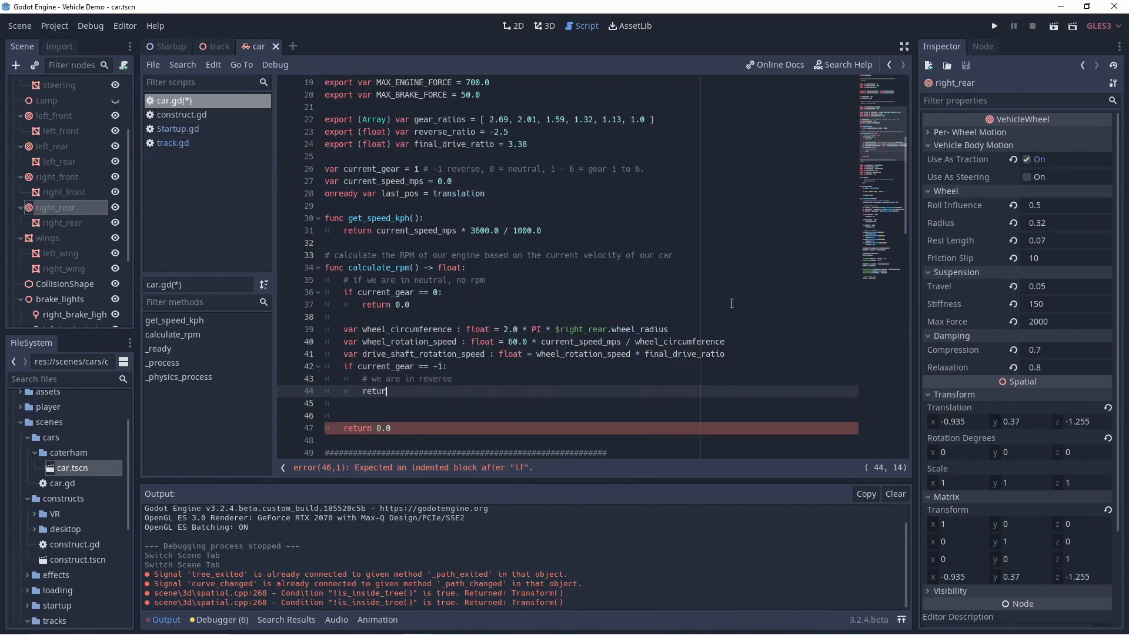
# Step: Return reverse-ratio RPM when current_gear is -1, with an elif using gear_ratios
pyautogui.write('drive_shaft_rotation_speed * -')
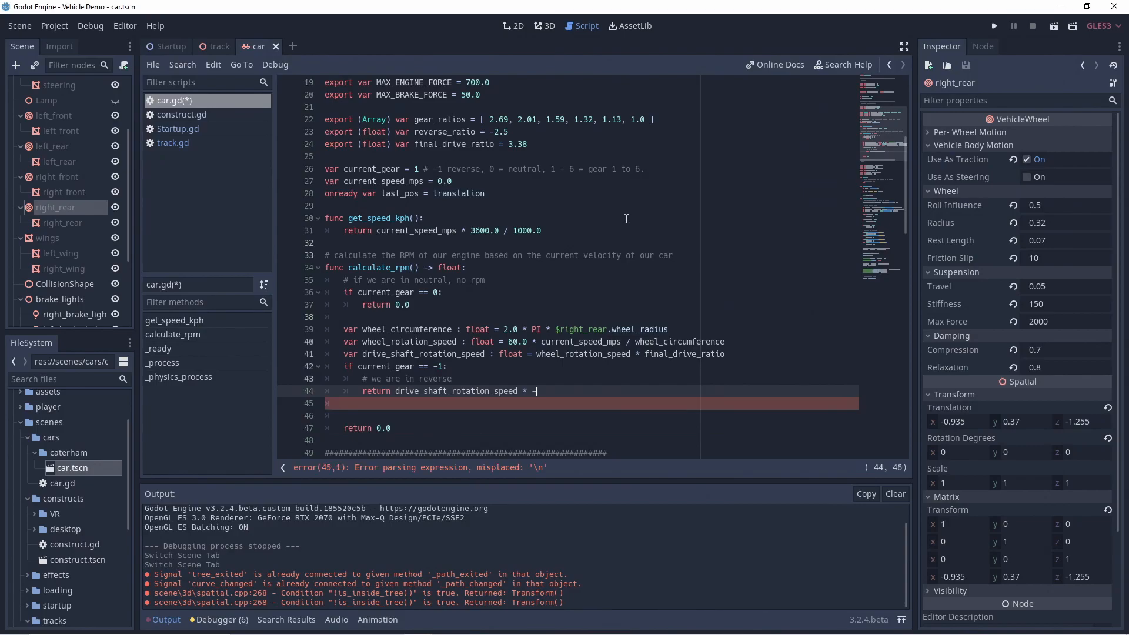
pyautogui.write('e')
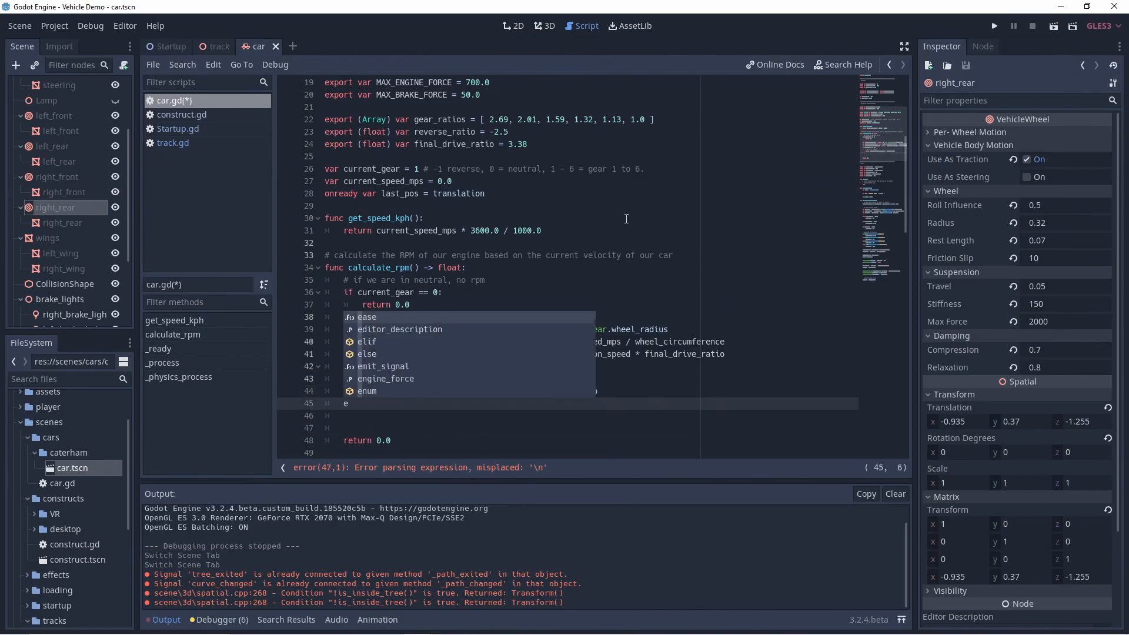
pyautogui.write('elif: current_gear <= gear_ratios.')
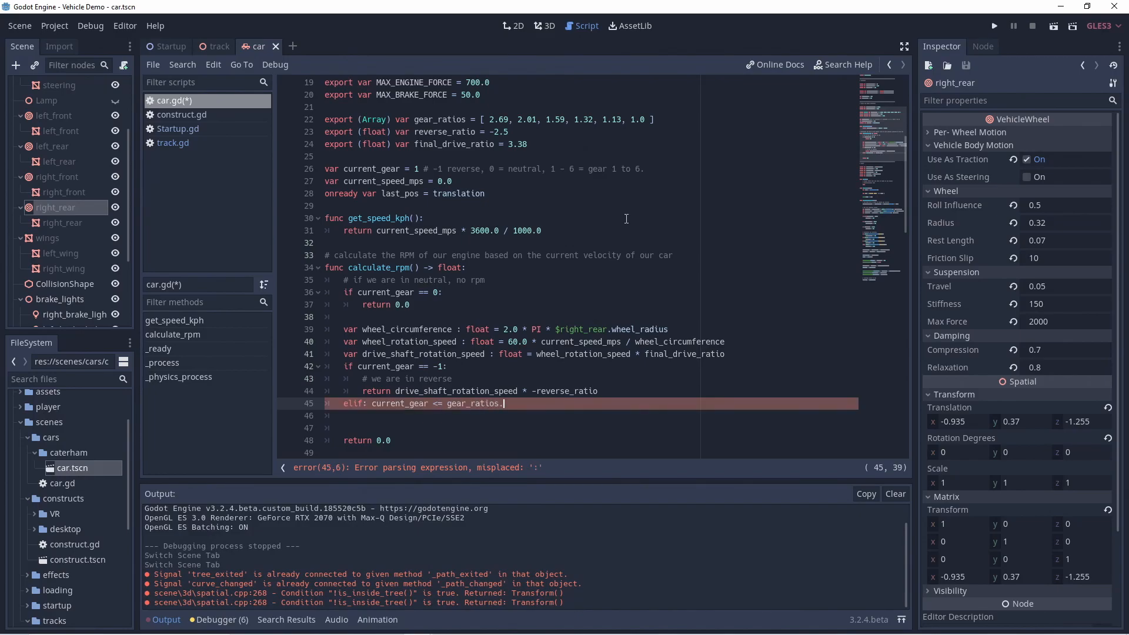
pyautogui.write('len():')
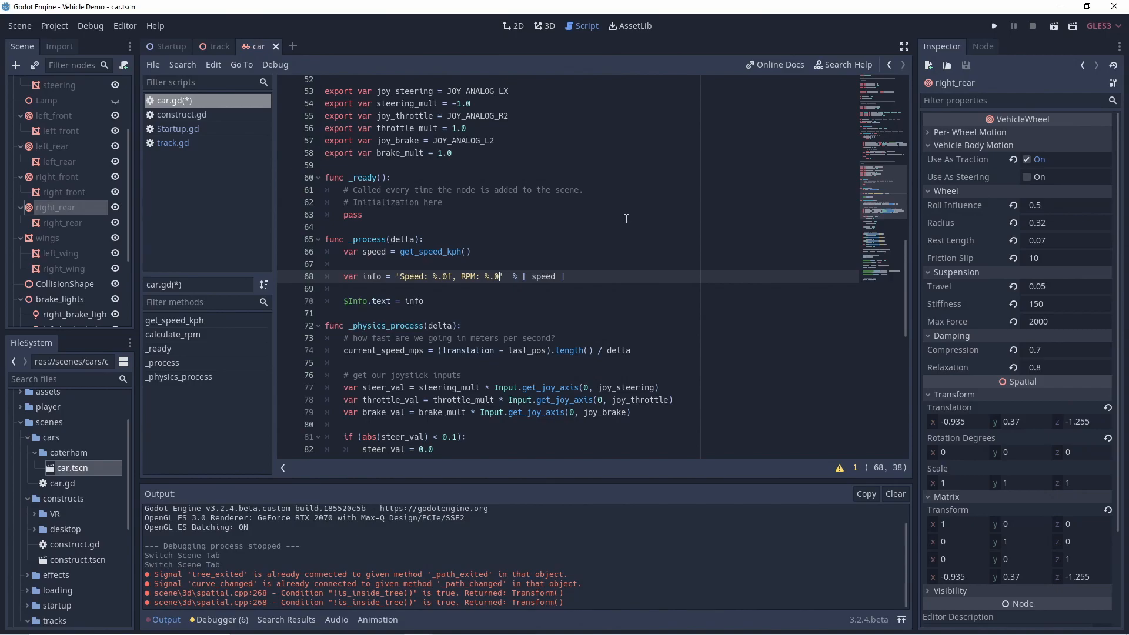
# Step: Add 'var rpm = calculate_rpm()' and show rpm and current_gear in the info string
pyautogui.write('var rpm = calculate_rpm(')
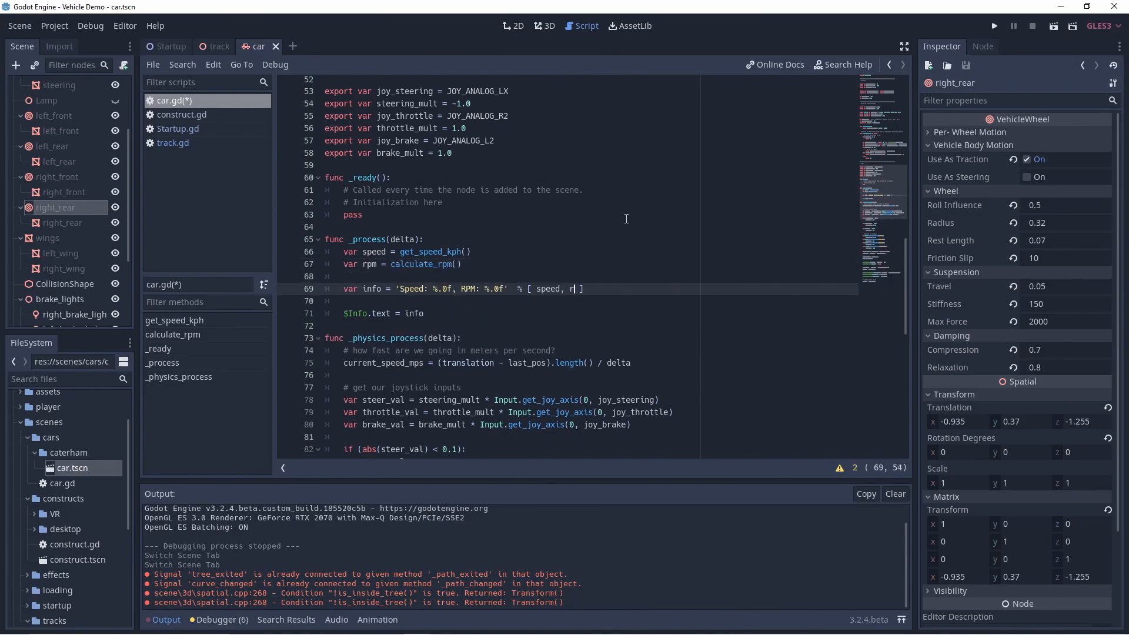
pyautogui.write('pm, current_gear ]')
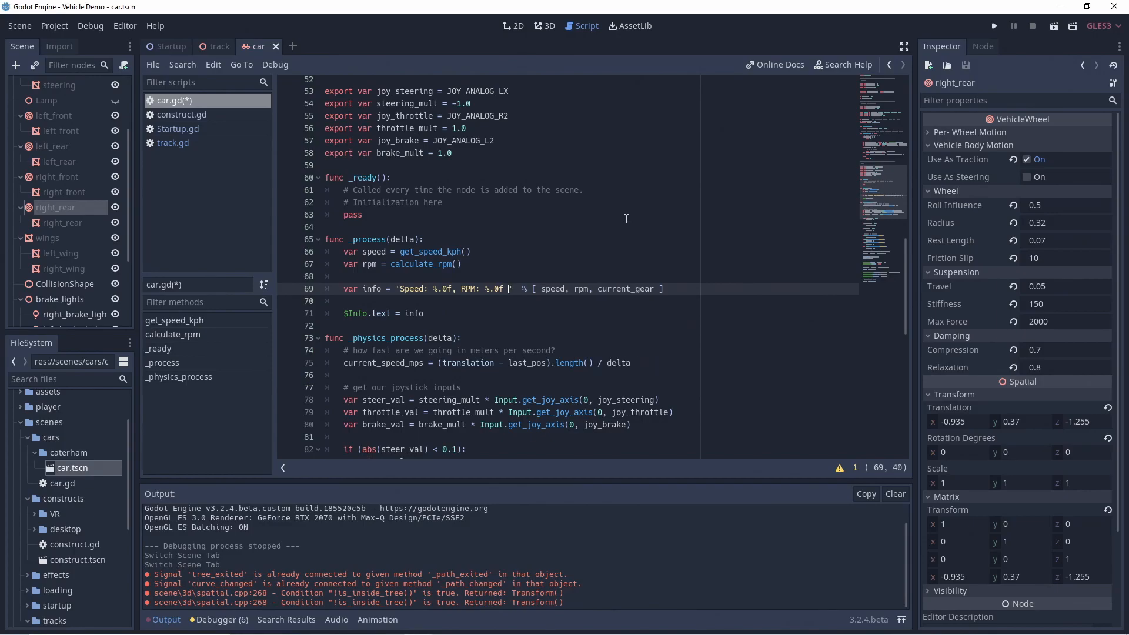
pyautogui.write('(gear: %)')
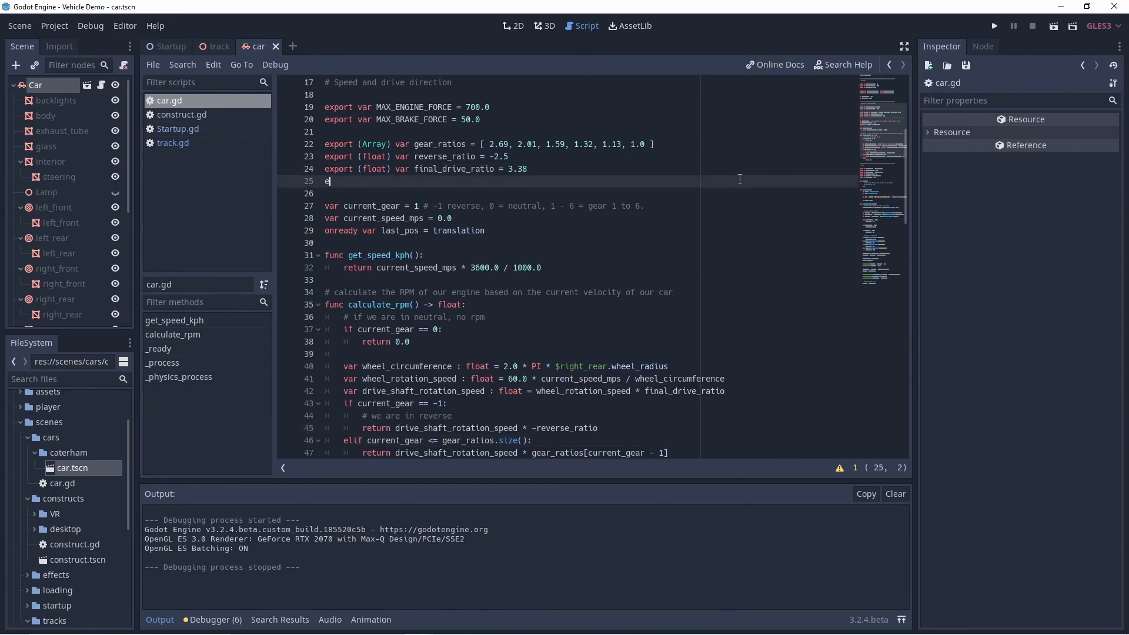
# Step: Export a float max_engine_rpm set to 8000.0
pyautogui.write('xport (float)')
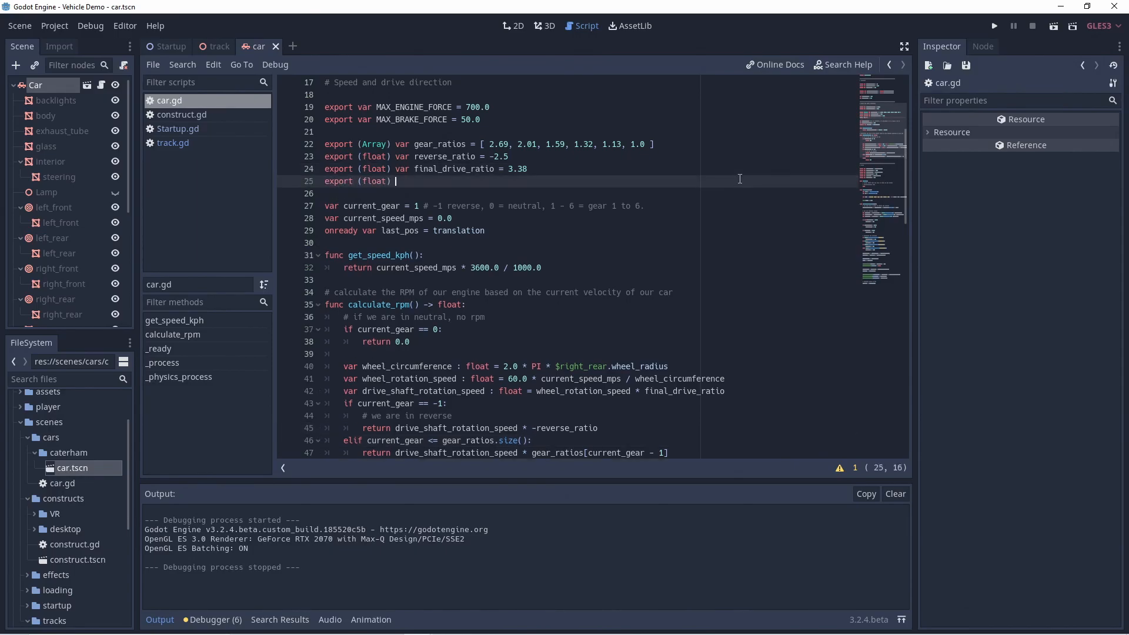
pyautogui.write('var max_en')
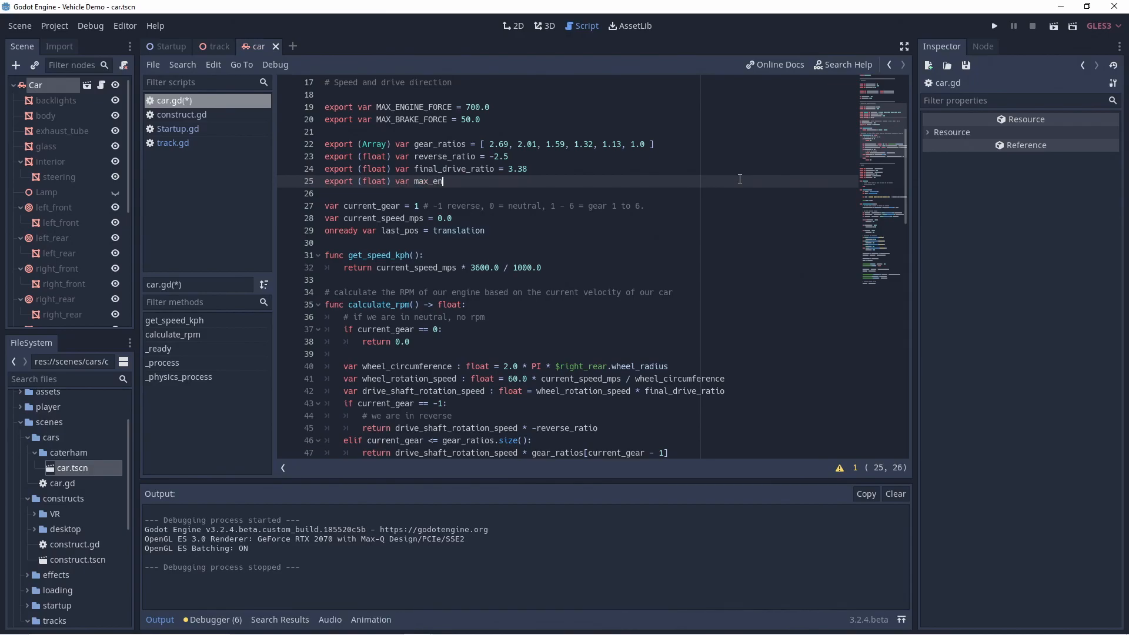
pyautogui.write('gine_rpm =')
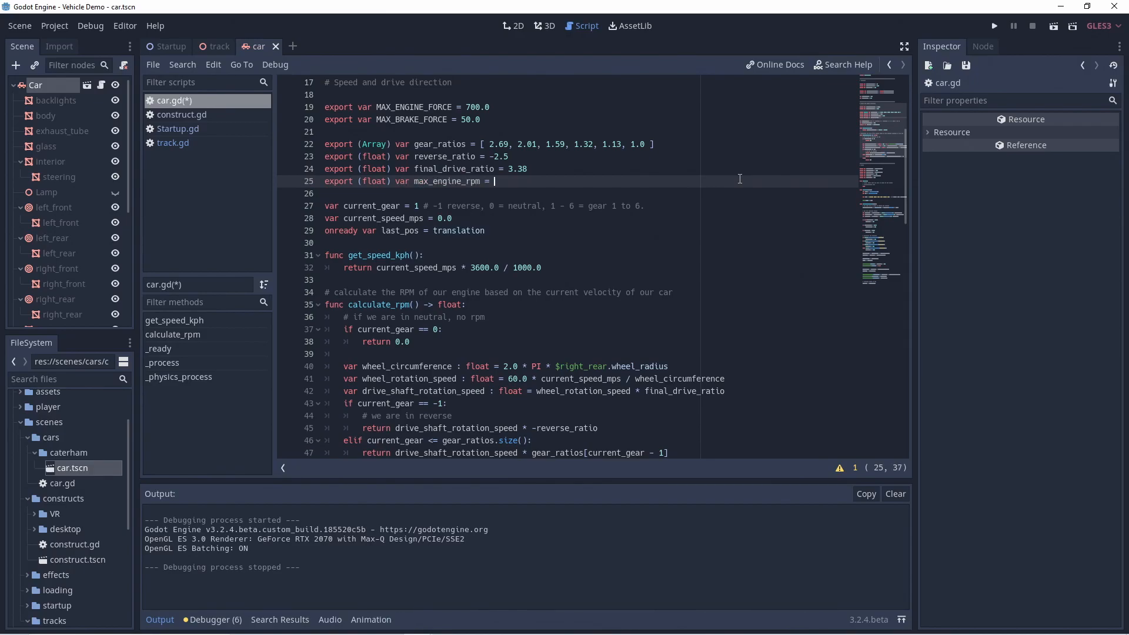
pyautogui.write('8000.0')
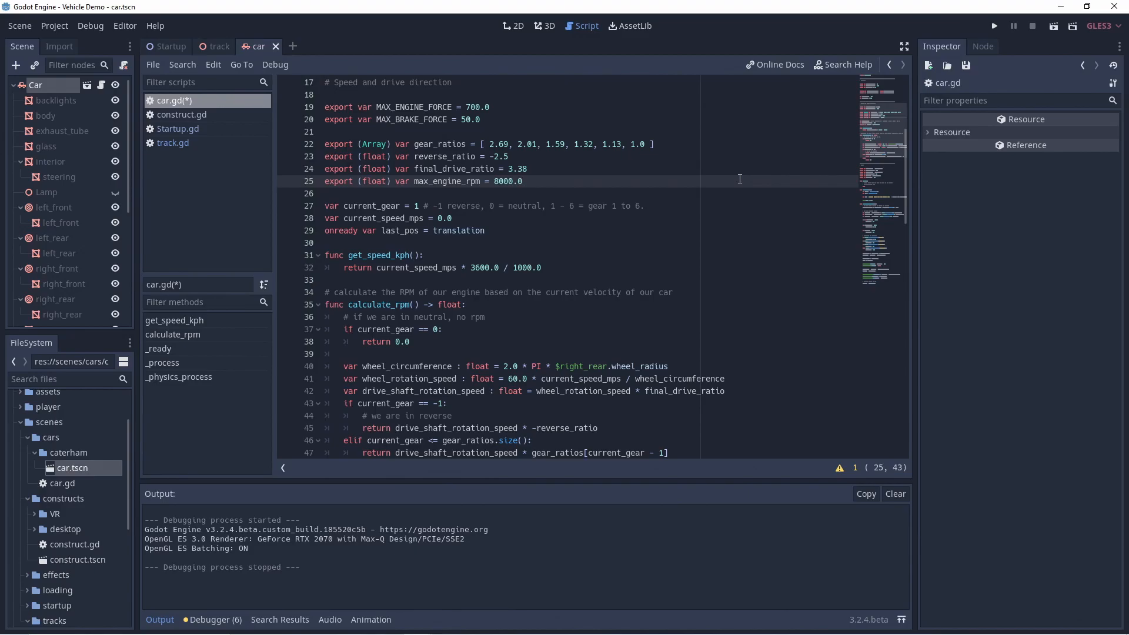
# Step: Export a Curve power_curve variable and check it among the Car's script variables
pyautogui.write('export (Curve')
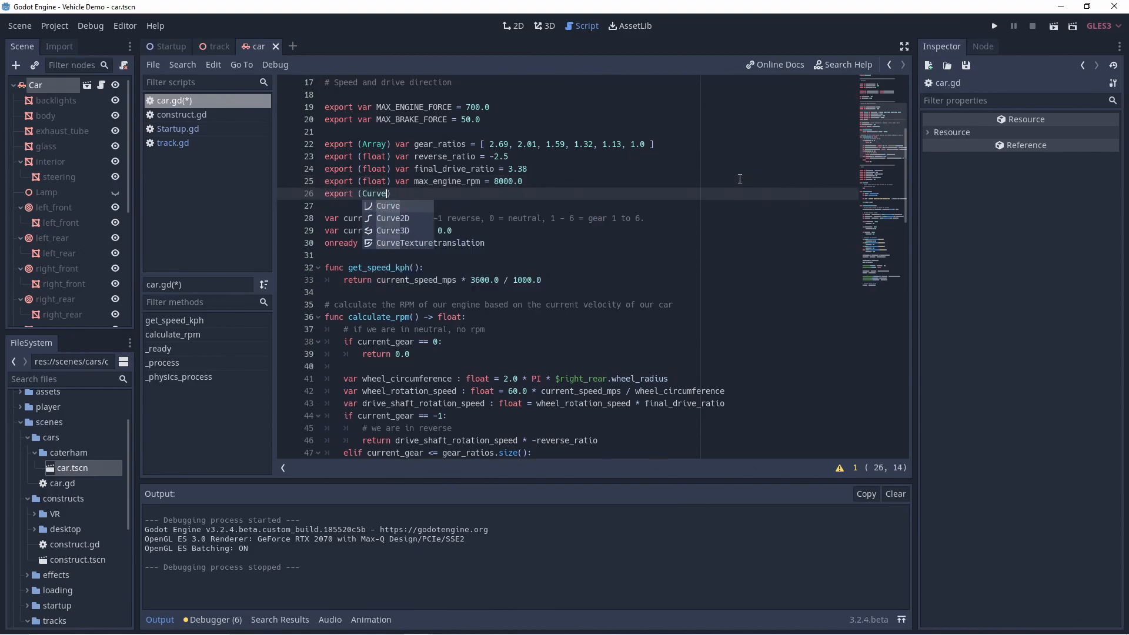
pyautogui.write('var power_curve = null')
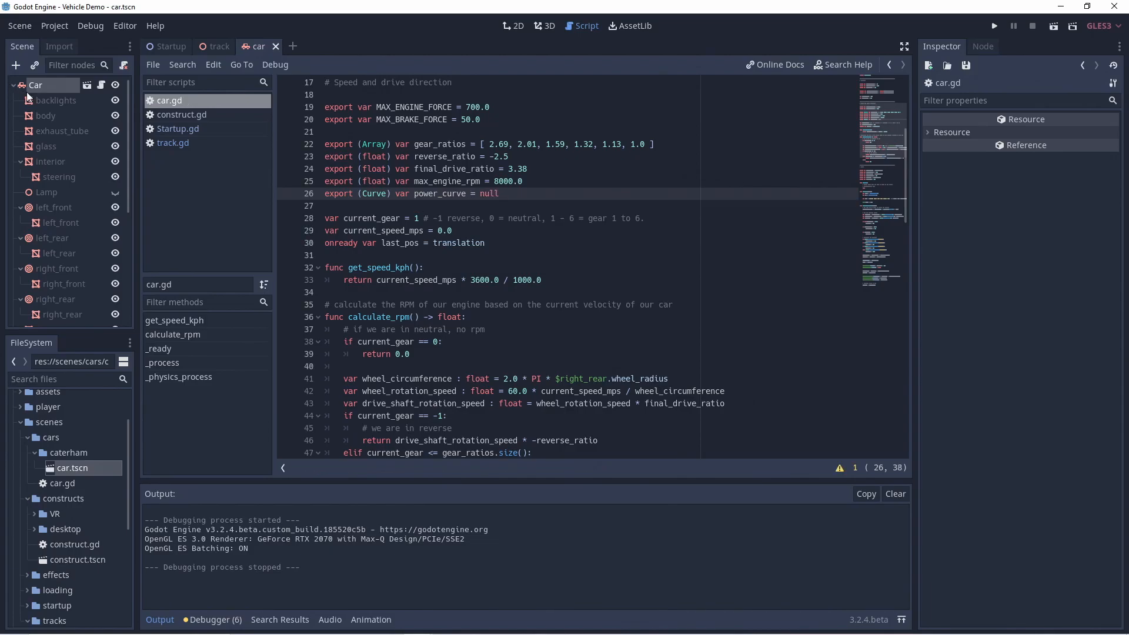
pyautogui.click(543, 26)
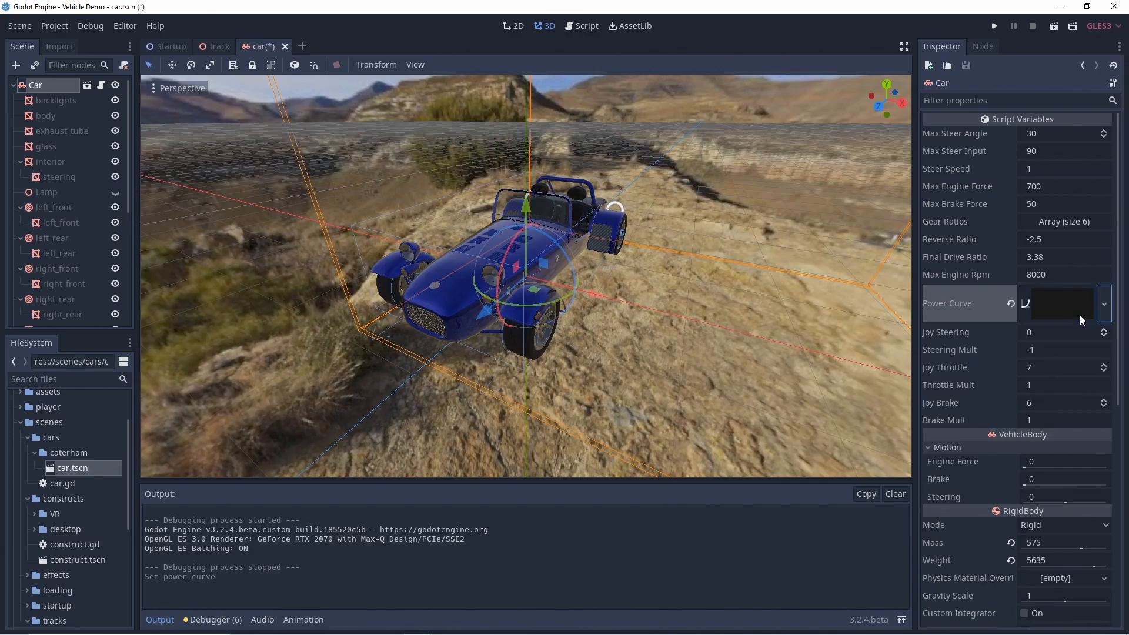
# Step: Shape the Power Curve from zero up to a peak near 0.9, dropping sharply at 1.0
pyautogui.click(1103, 303)
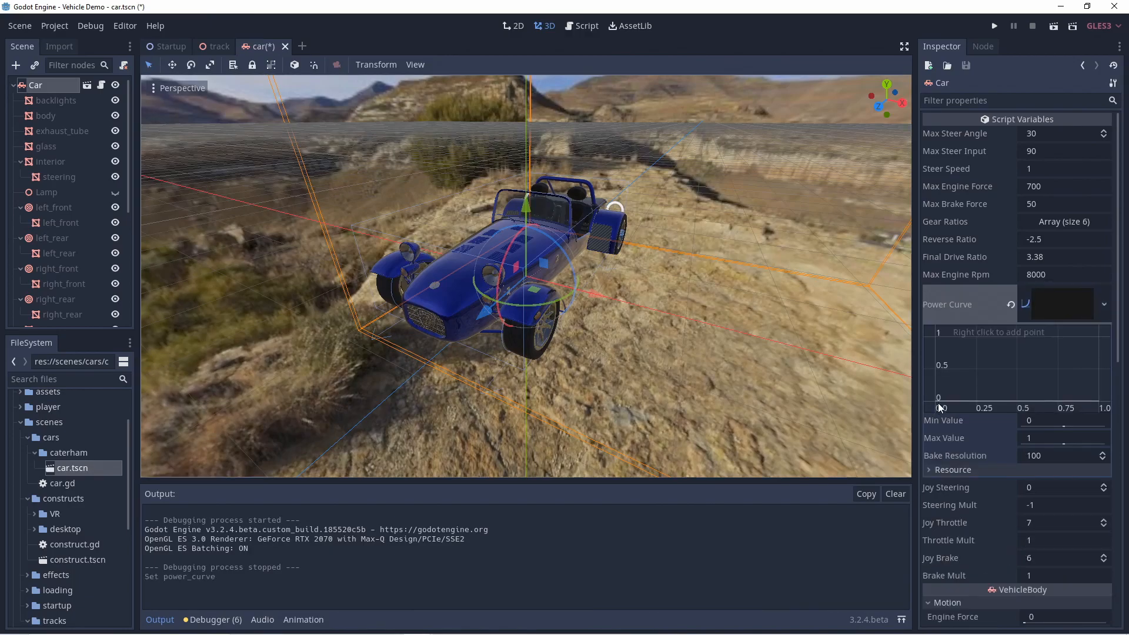
pyautogui.moveTo(1092, 416)
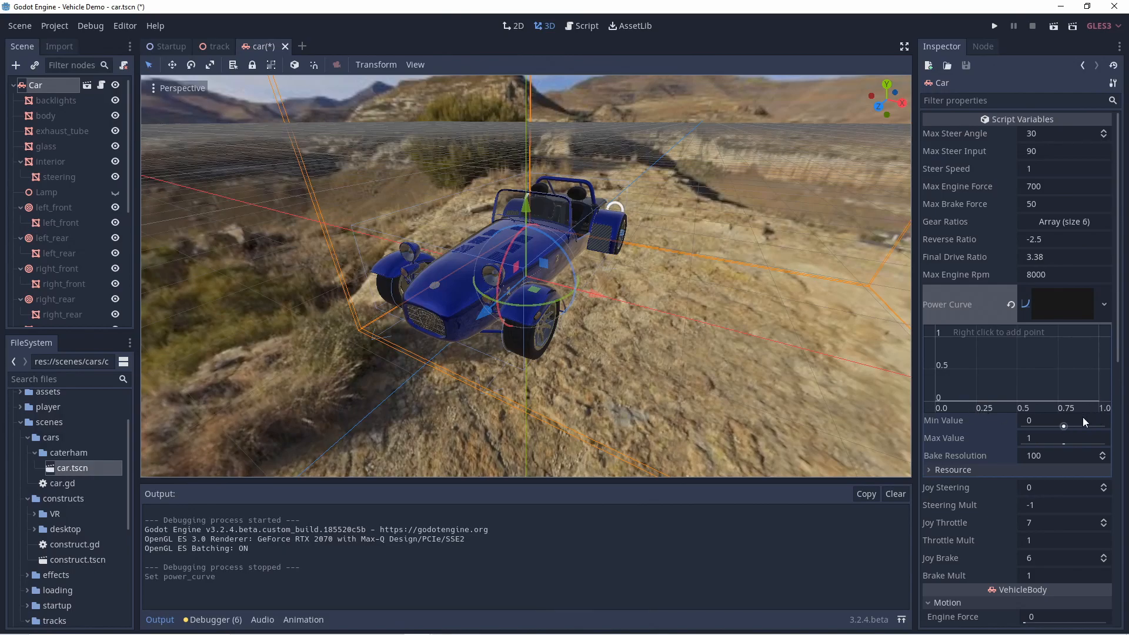
pyautogui.moveTo(1109, 366)
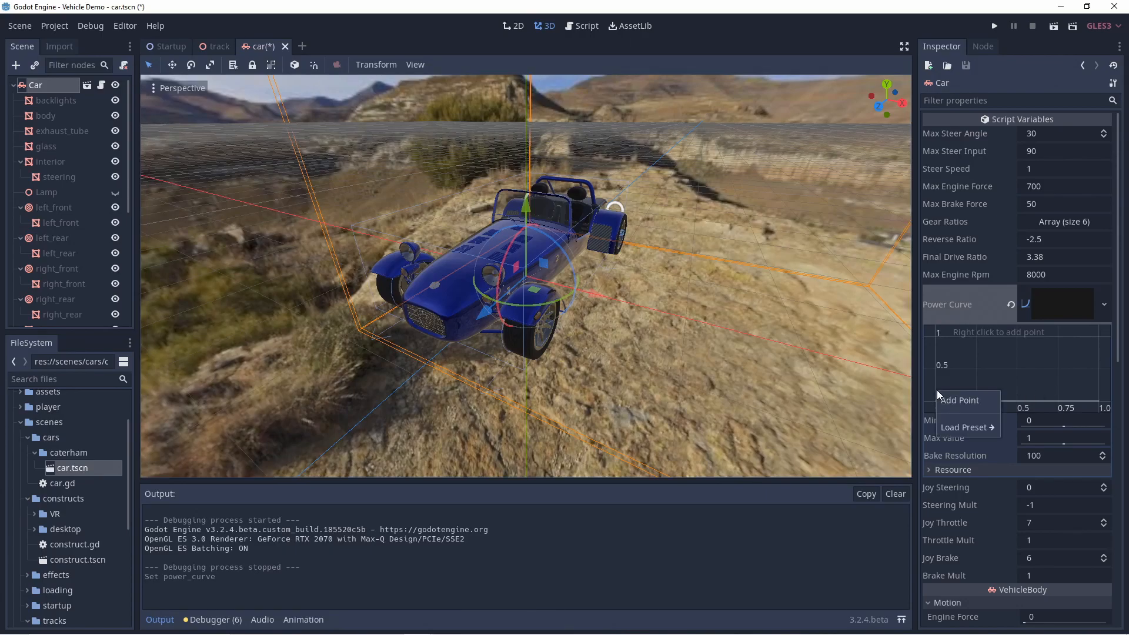
pyautogui.click(959, 400)
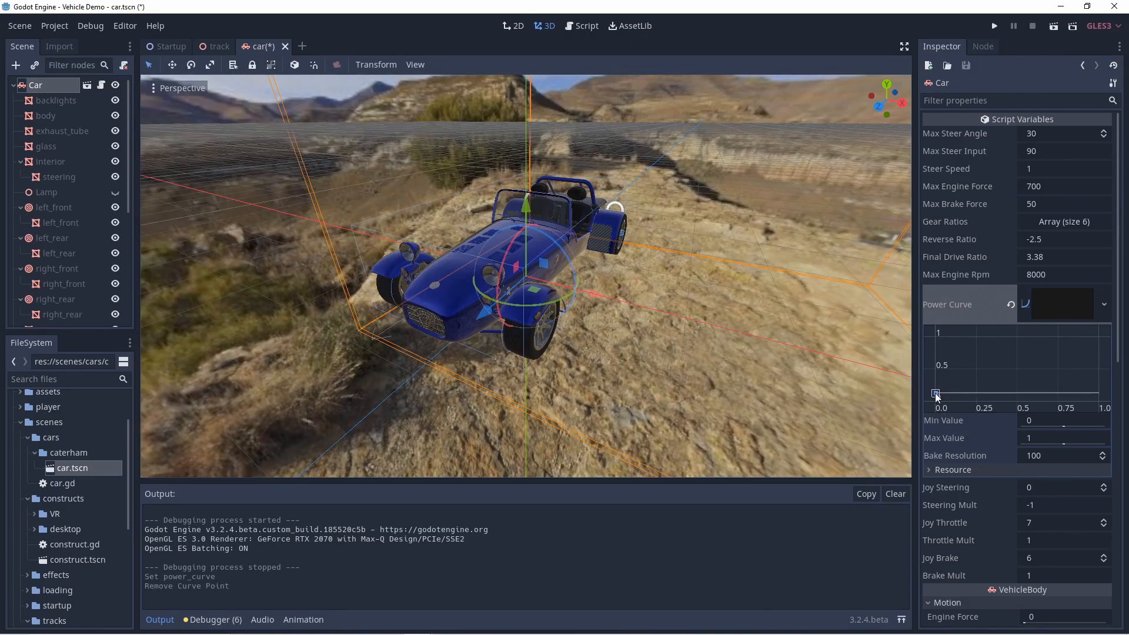
pyautogui.moveTo(937, 394); pyautogui.dragTo(937, 397)
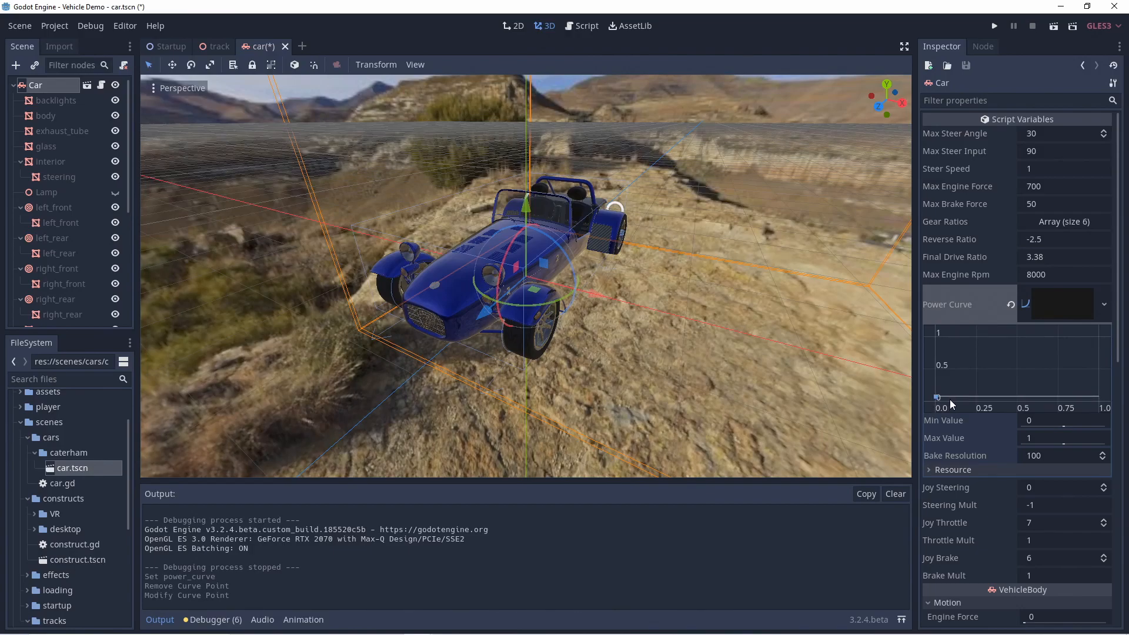
pyautogui.moveTo(958, 403)
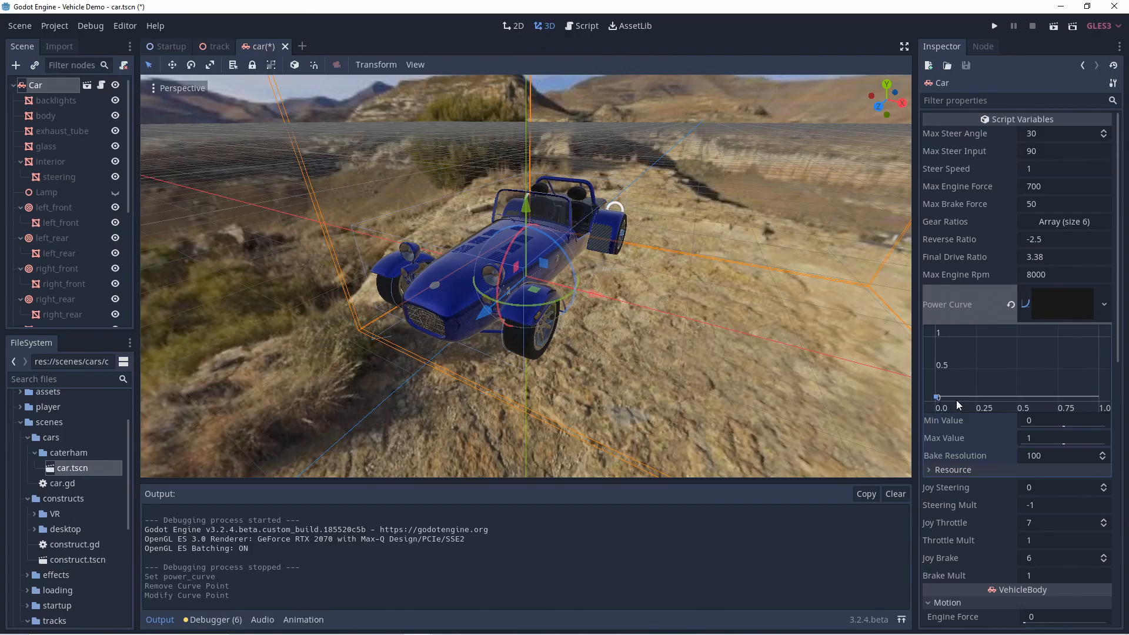
pyautogui.moveTo(958, 401)
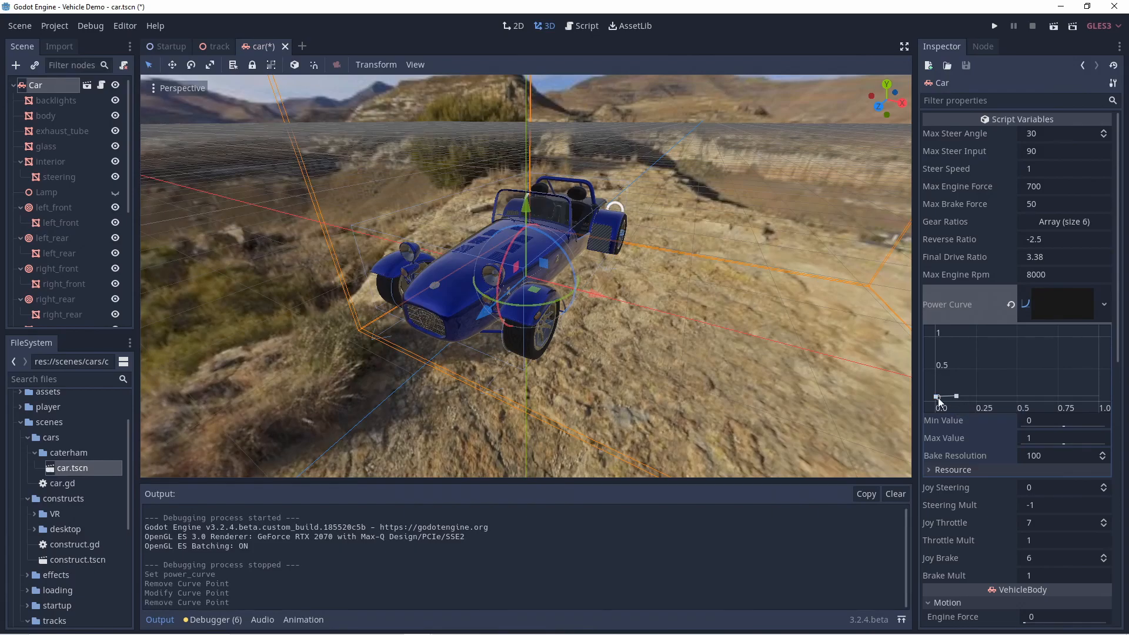
pyautogui.moveTo(943, 397); pyautogui.dragTo(1077, 336)
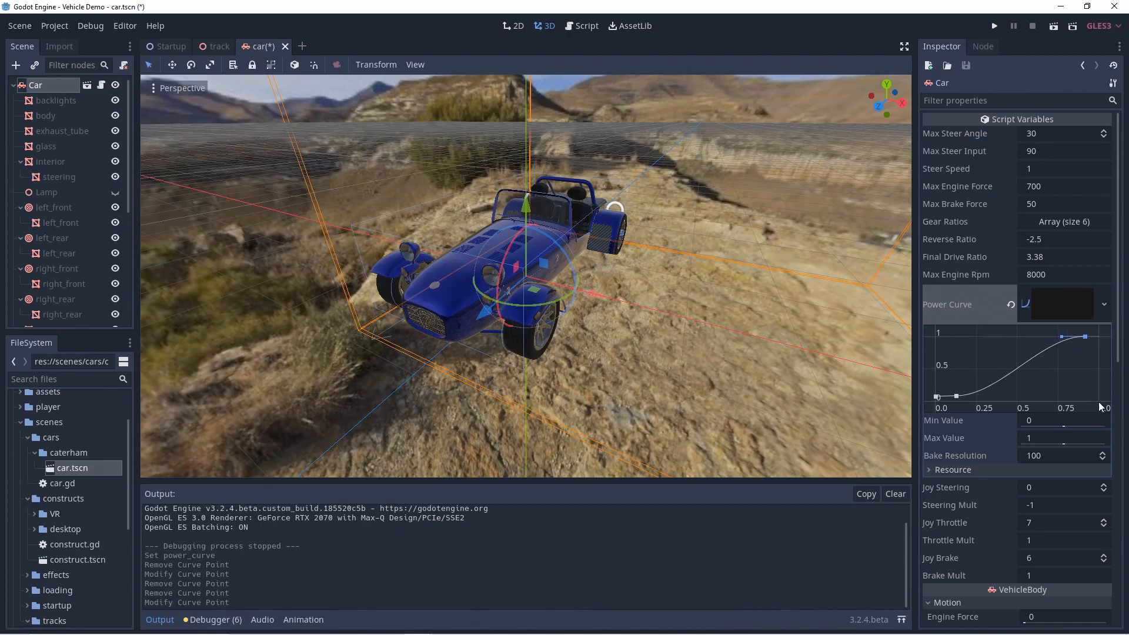
pyautogui.moveTo(1083, 336); pyautogui.dragTo(1094, 395)
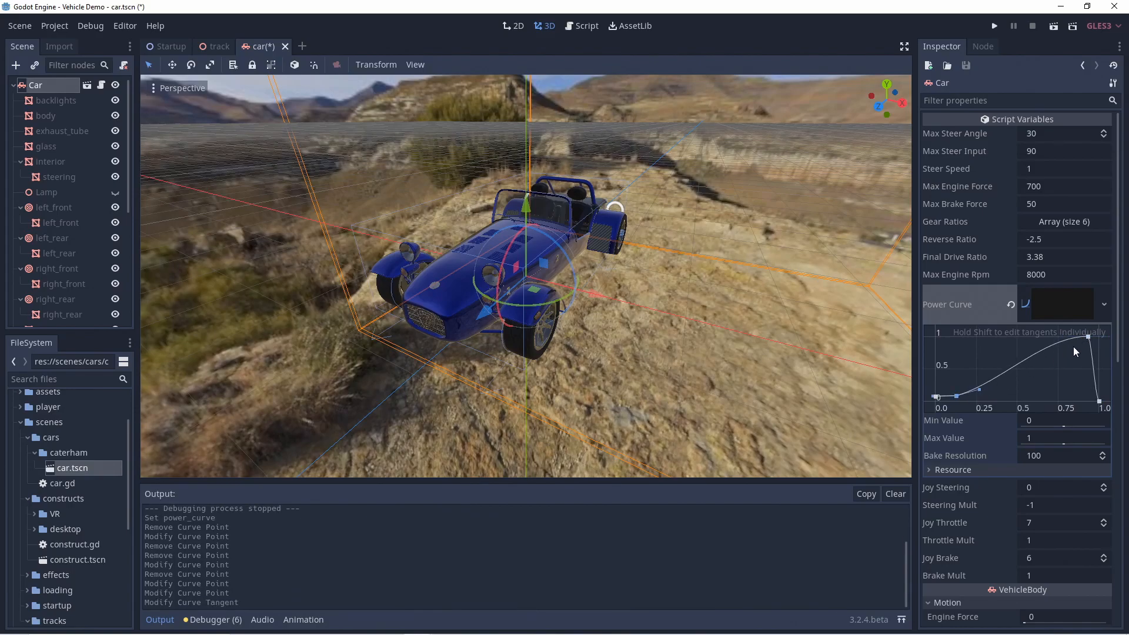
pyautogui.click(580, 25)
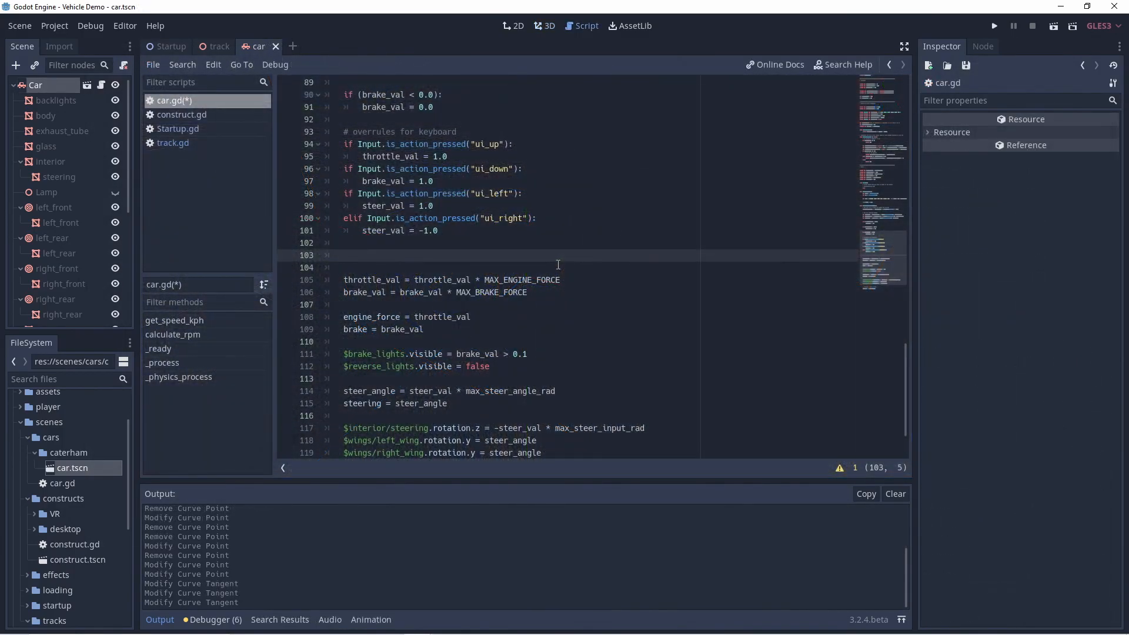
# Step: Add rpm, a clamped rpm_factor, and power_factor from power_curve.interpolate_baked(rpm_factor)
pyautogui.write('var rpm')
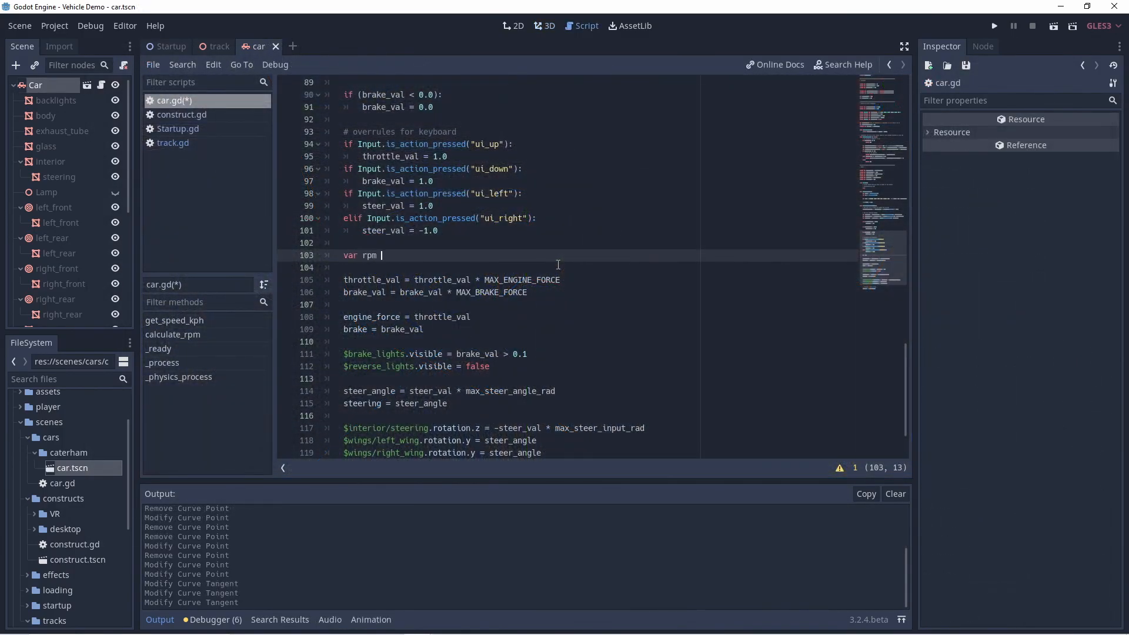
pyautogui.write('= calculate_rpm()')
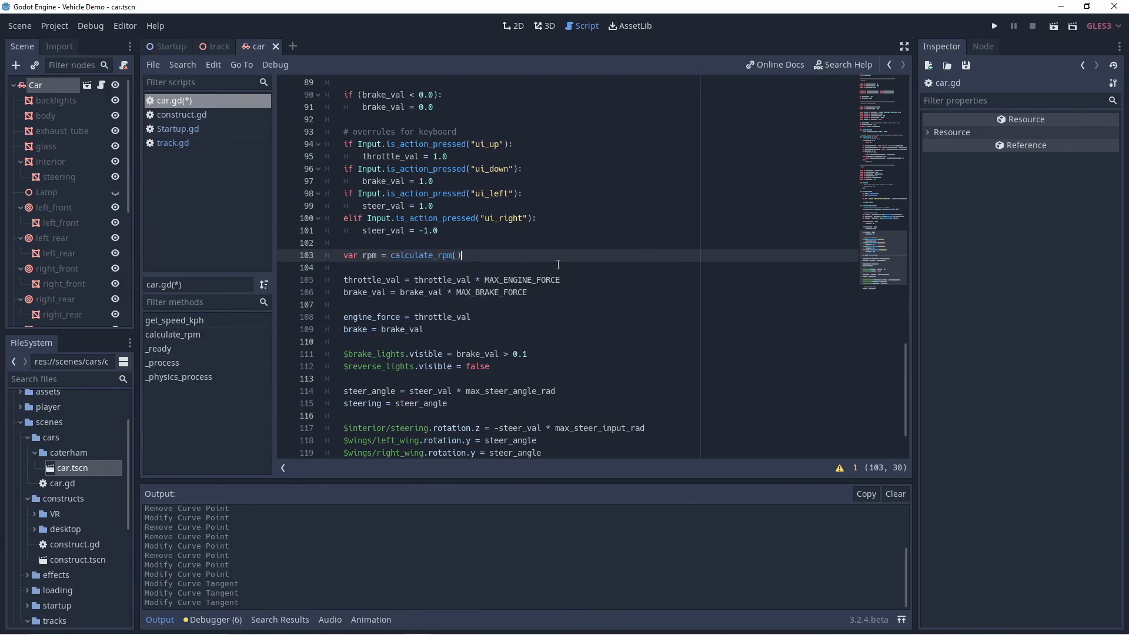
pyautogui.write('var rpm_factor = clamp(rpm / max_engine_rpm, 0.0, 1.0')
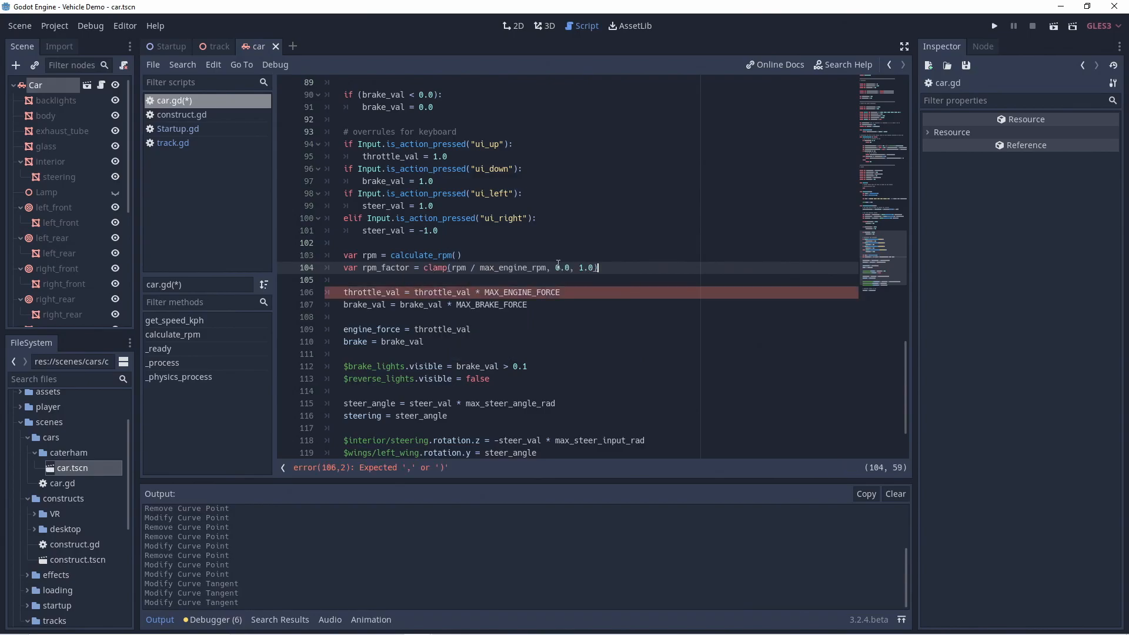
pyautogui.write('var power_')
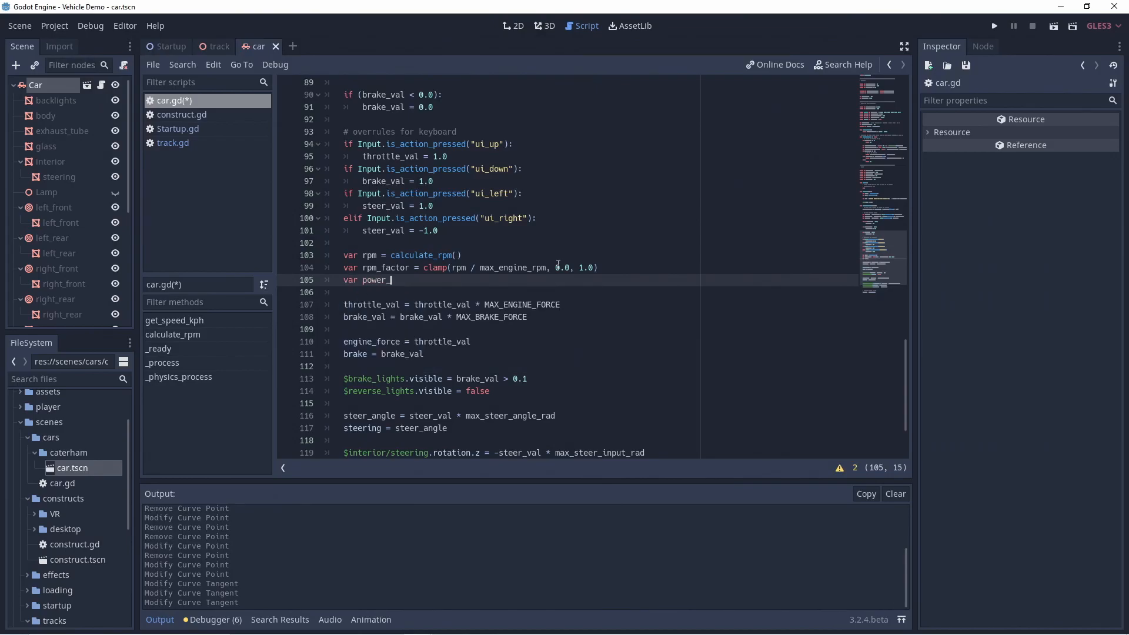
pyautogui.write('_factor = power_curve.interpolat')
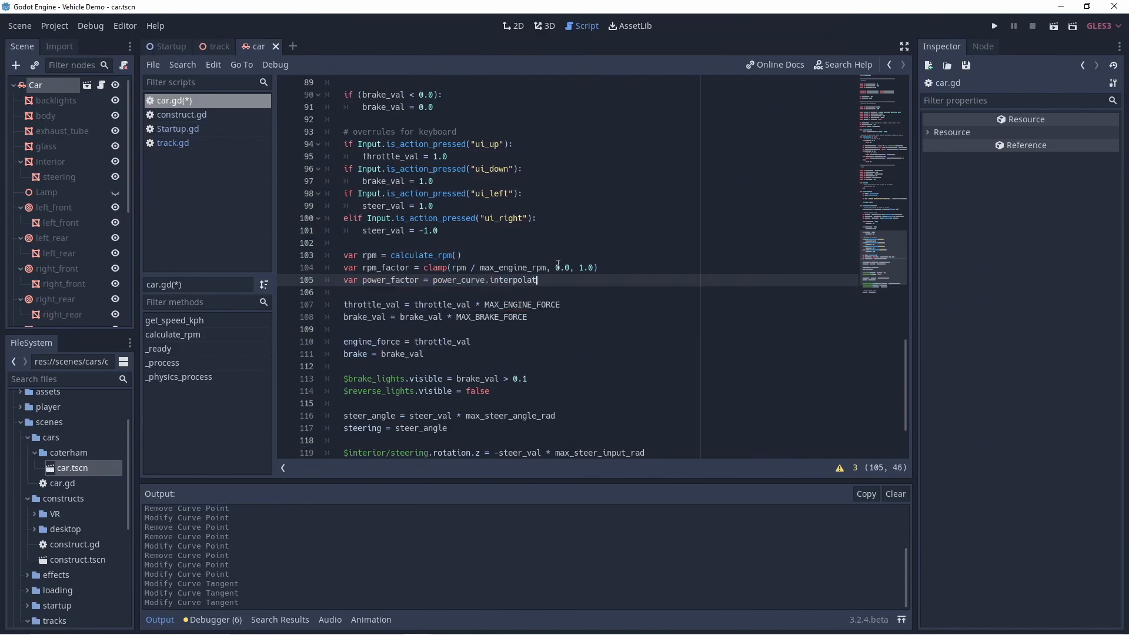
pyautogui.write('e_baked(rpm_factor)')
pyautogui.write('if')
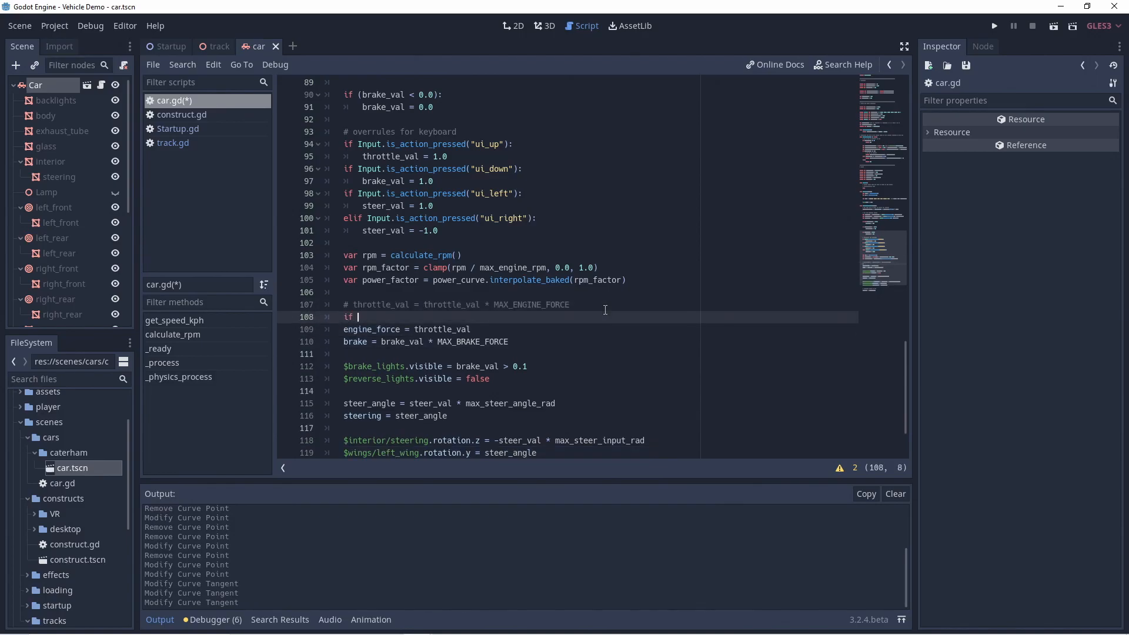
# Step: Set engine_force by gear: reverse ratio, gear_ratios for gears 1 to size, else 0.0
pyautogui.write('current_gear == -1:')
pyautogui.write('engine_force = throttle_val * power_factor * reverse_ratio * final_drive_ratio *')
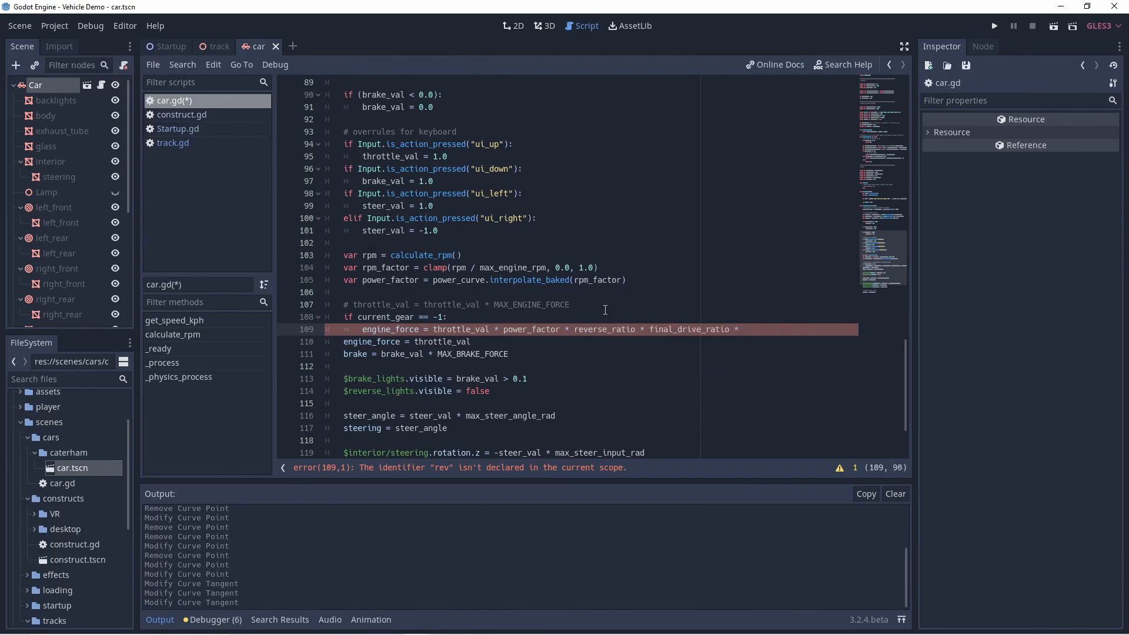
pyautogui.write('MAX_ENGINE_FORCE')
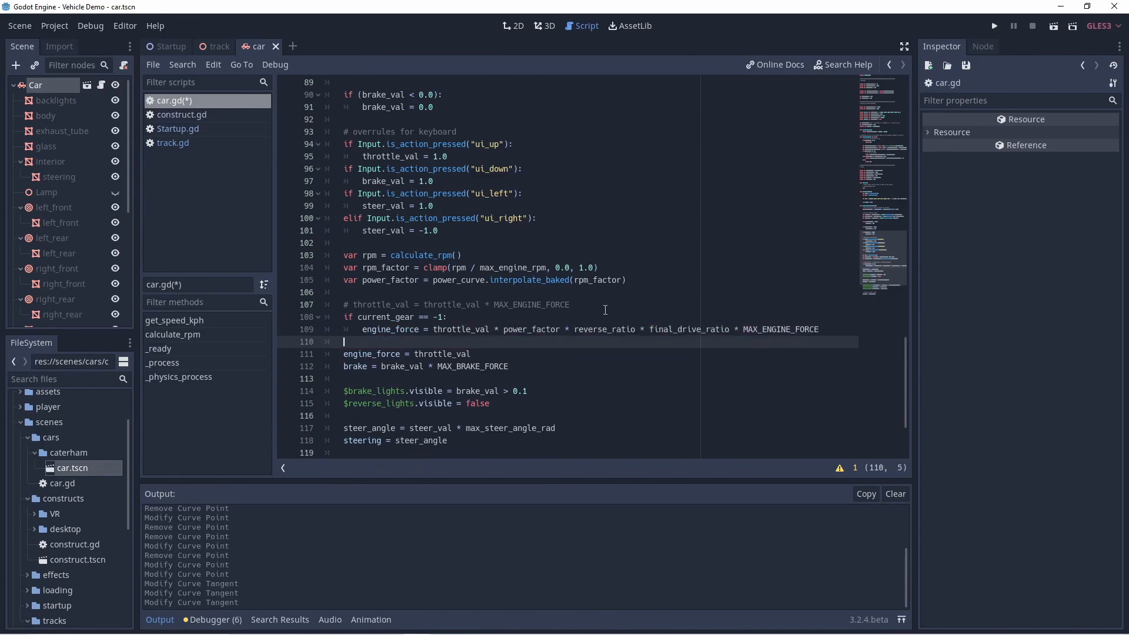
pyautogui.write('elif current_gear >')
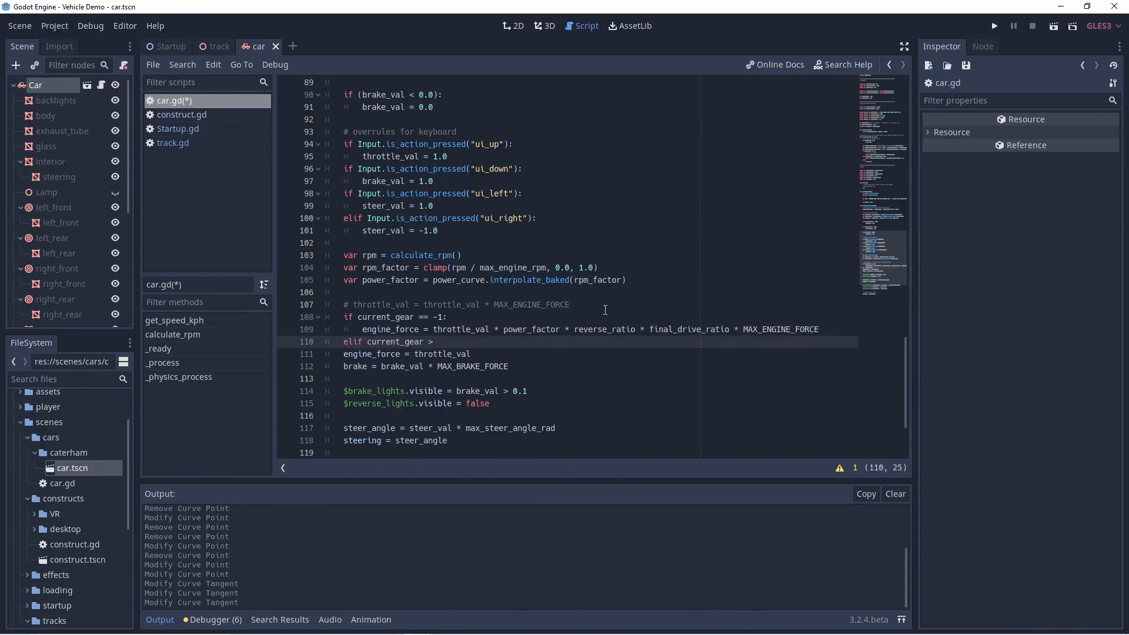
pyautogui.write('0 and current_gear <=')
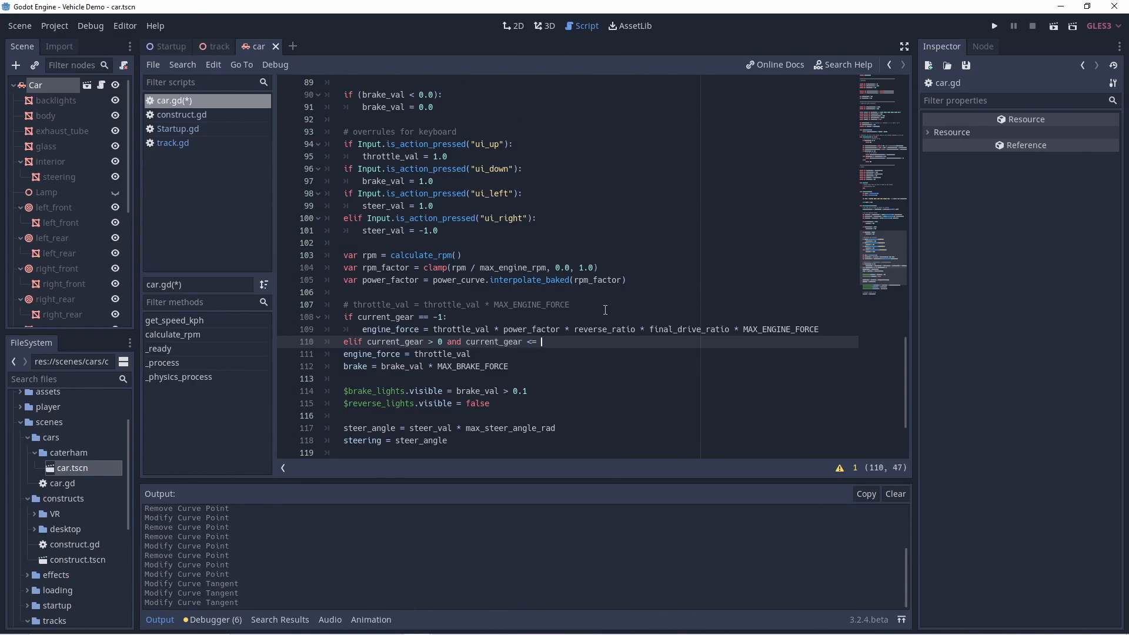
pyautogui.write('gear_ratios.size():')
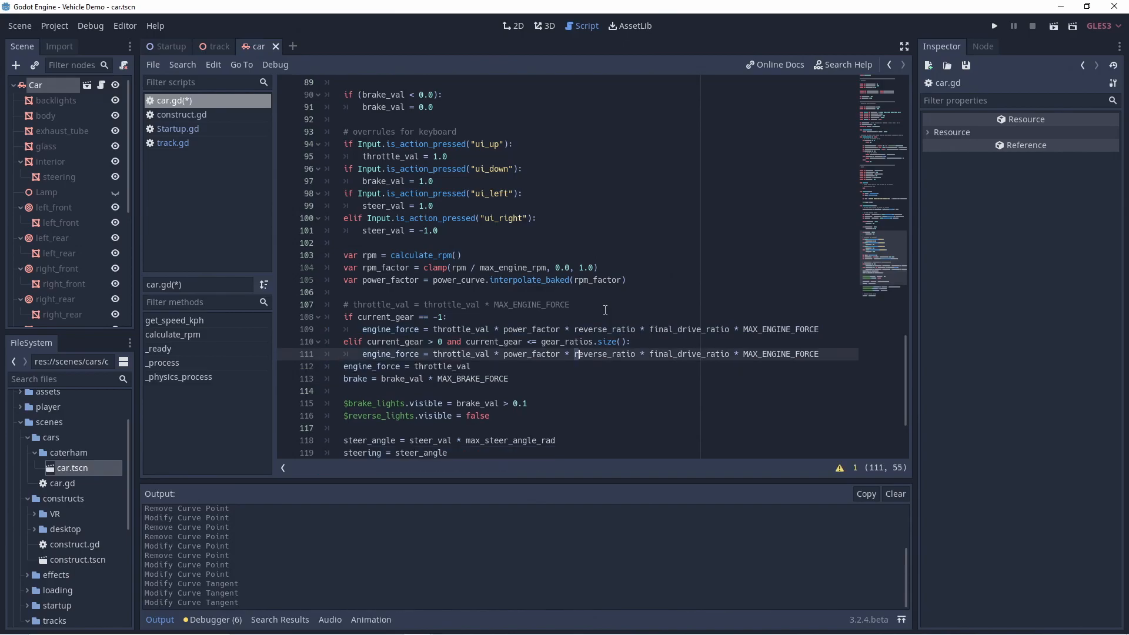
pyautogui.write('gear_ratio')
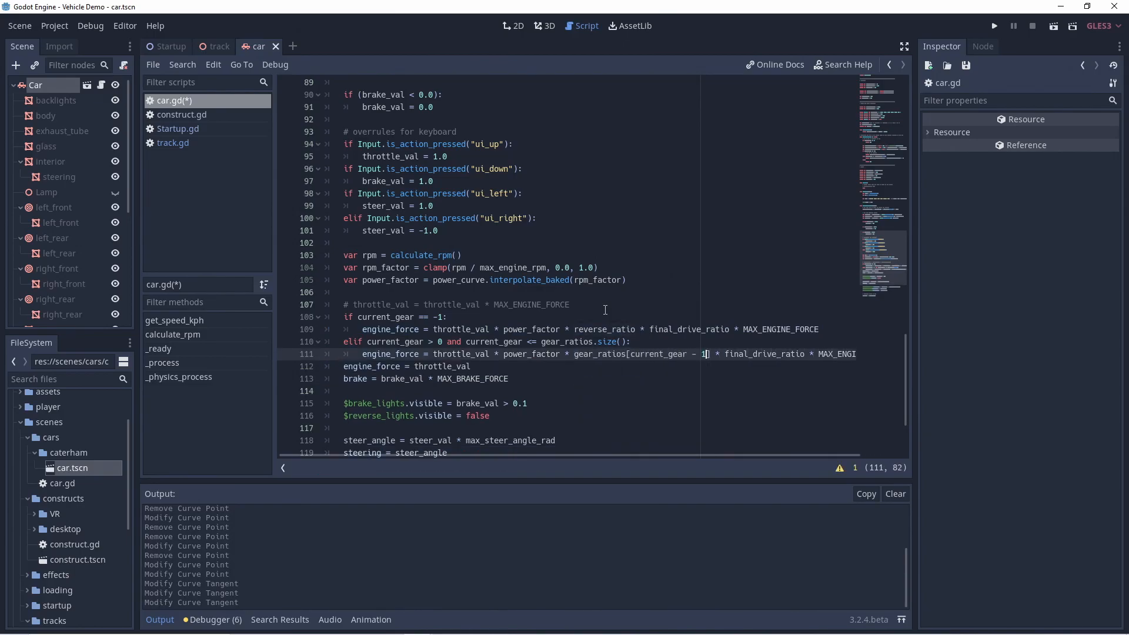
pyautogui.write('else:')
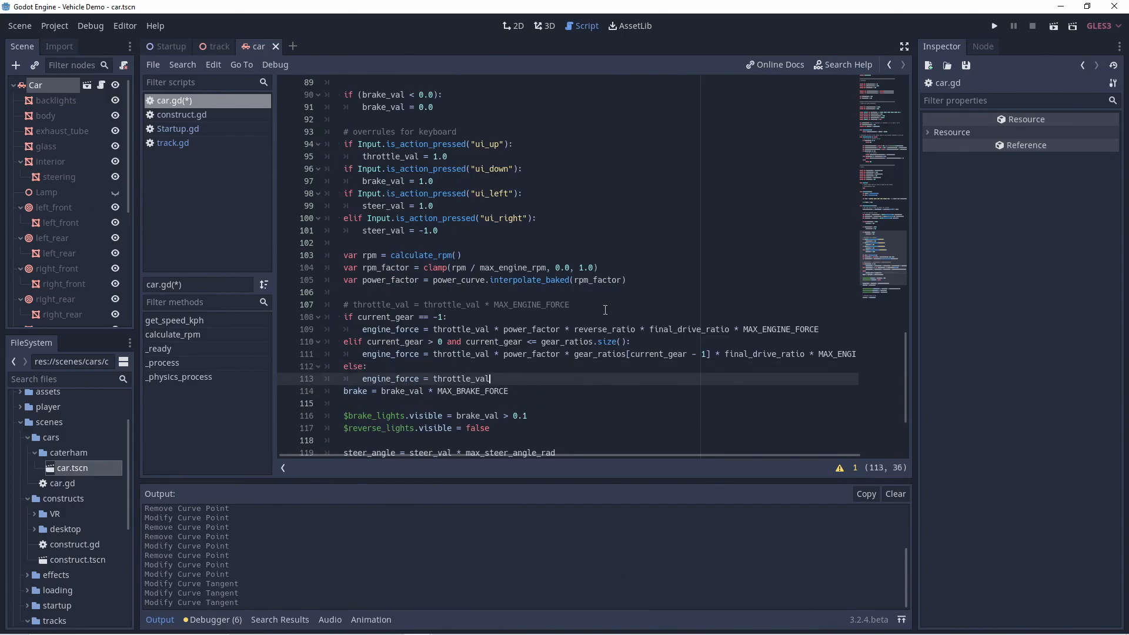
pyautogui.write('0.0')
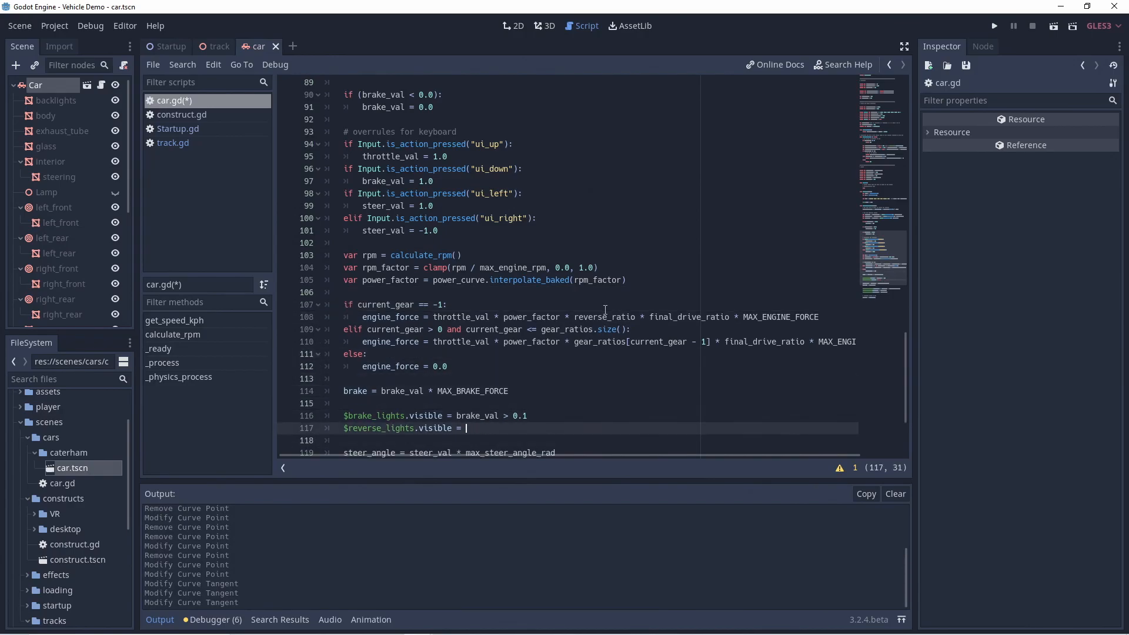
# Step: Set $reverse_lights.visible = current_gear == -1 and save car.gd
pyautogui.write('current_gear ==')
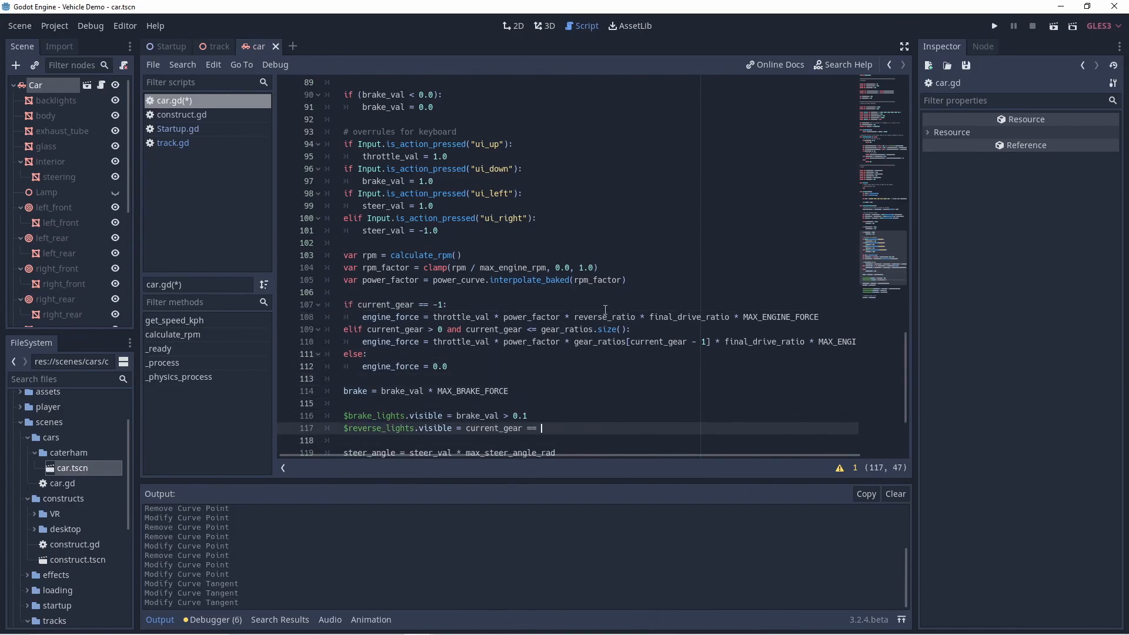
pyautogui.click(993, 25)
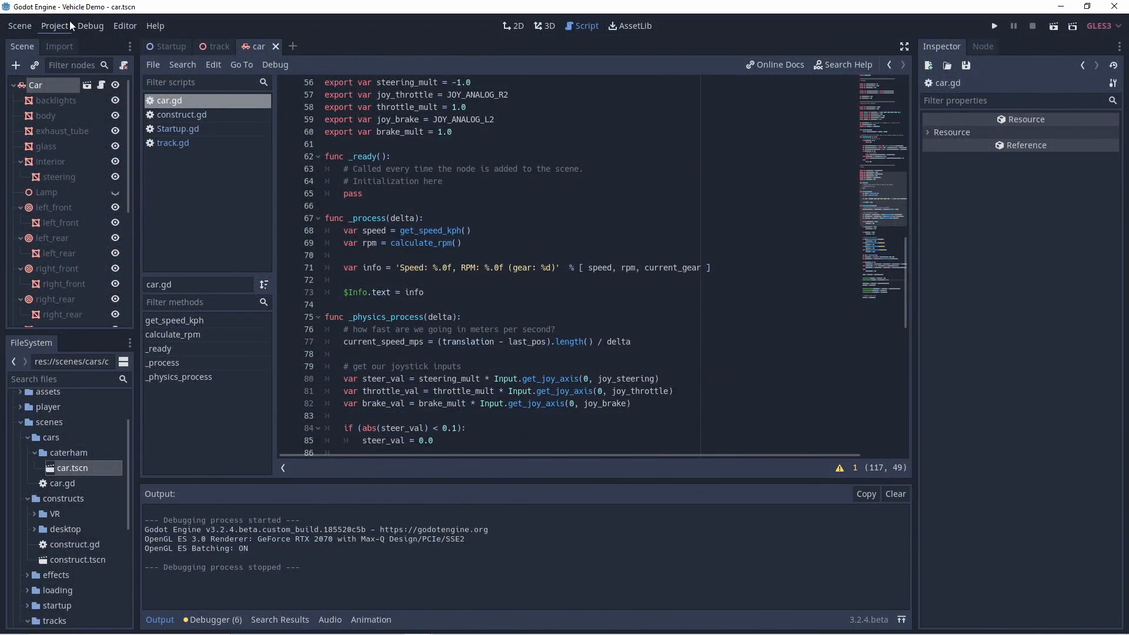
# Step: Check shift_up (R1) and shift_down (L1) in the Input Map, then close Project Settings
pyautogui.click(54, 26)
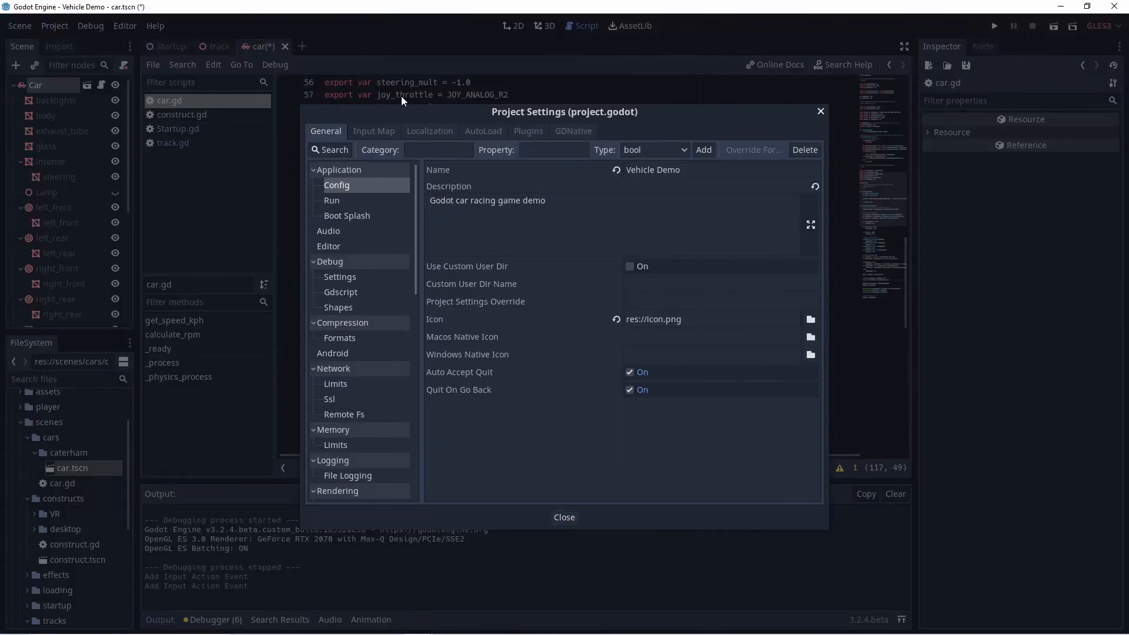
pyautogui.click(374, 132)
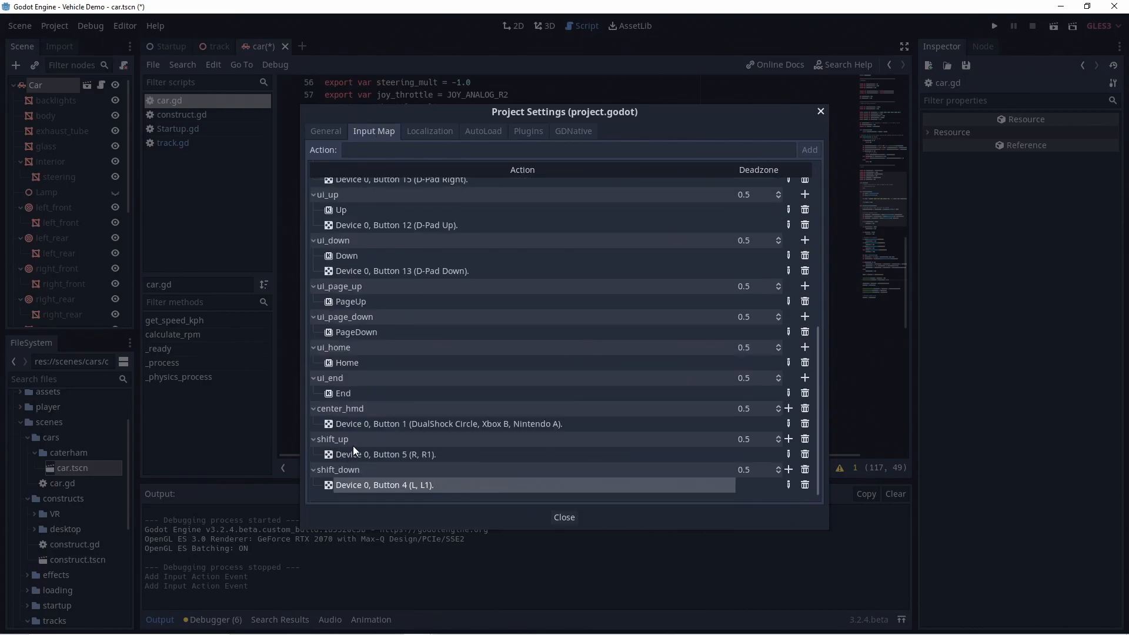
pyautogui.moveTo(387, 454)
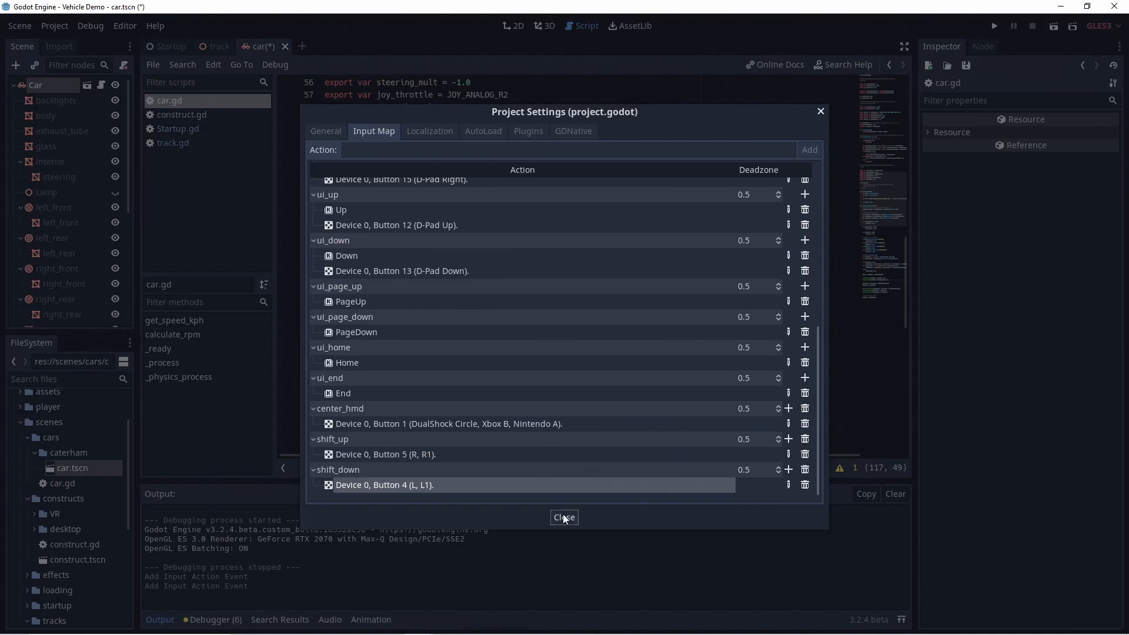
pyautogui.click(564, 516)
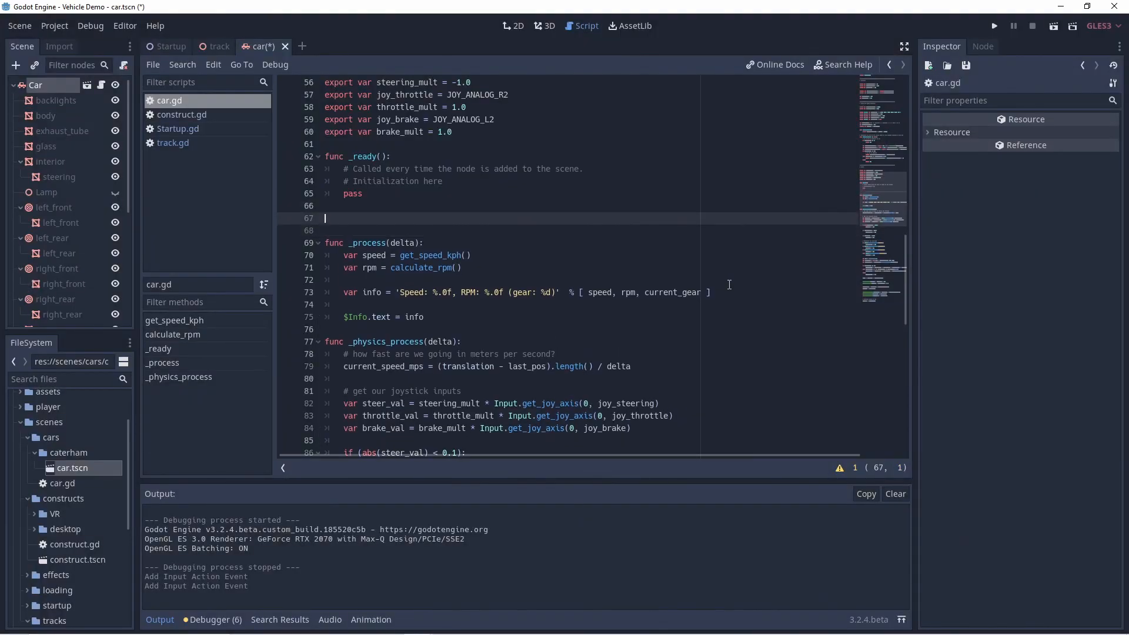
# Step: Define _process_gear_inputs, call it from _process, and lower current_gear on shift_down
pyautogui.write('func _process_gear_inputs():')
pyautogui.click(589, 230)
pyautogui.write('pass')
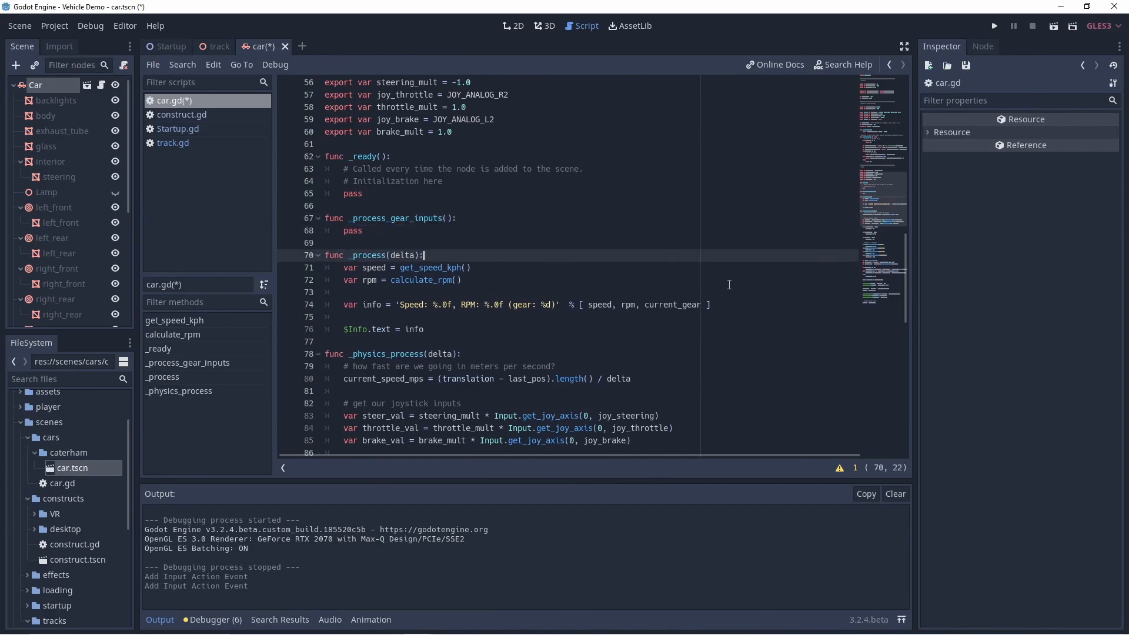
pyautogui.write('_process_gear_inputs(')
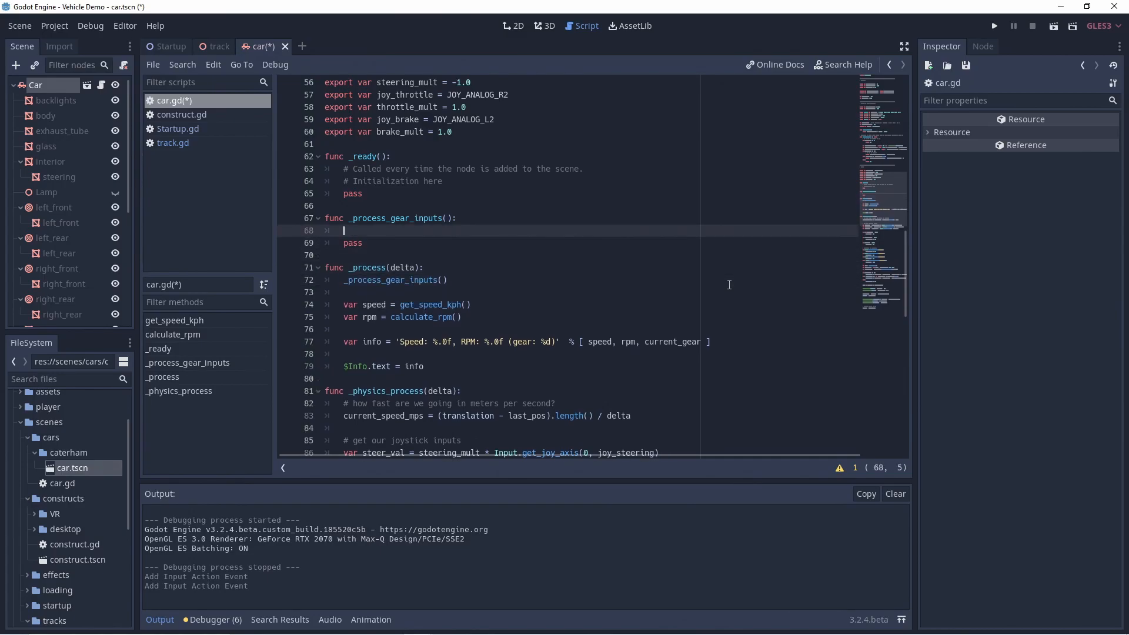
pyautogui.write('if Input.i')
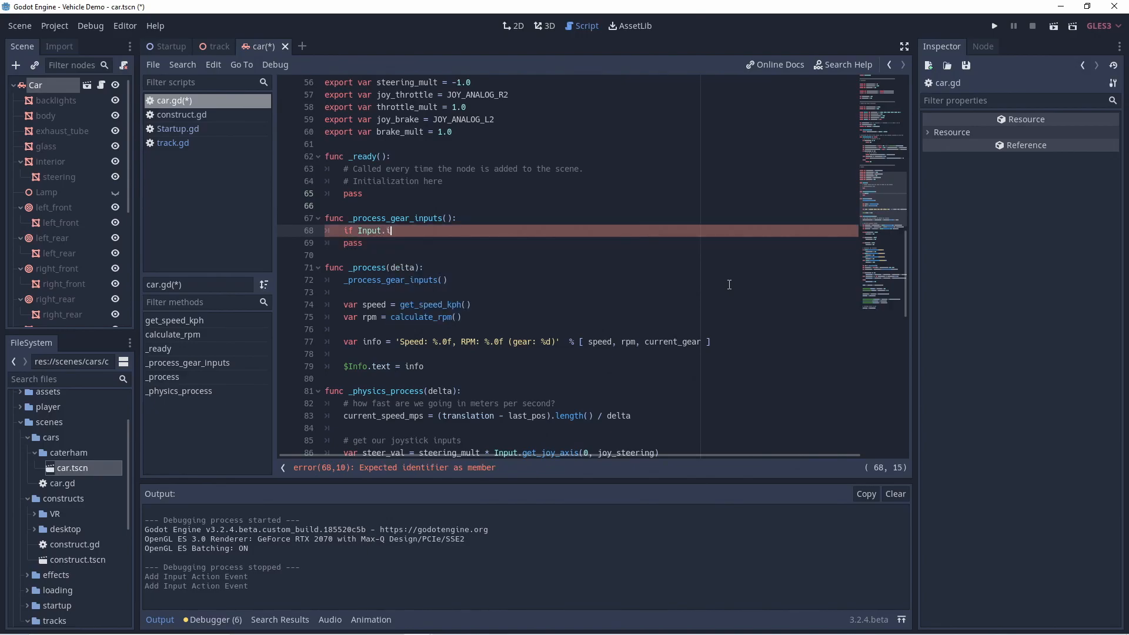
pyautogui.write('s_action_just_pressed(')
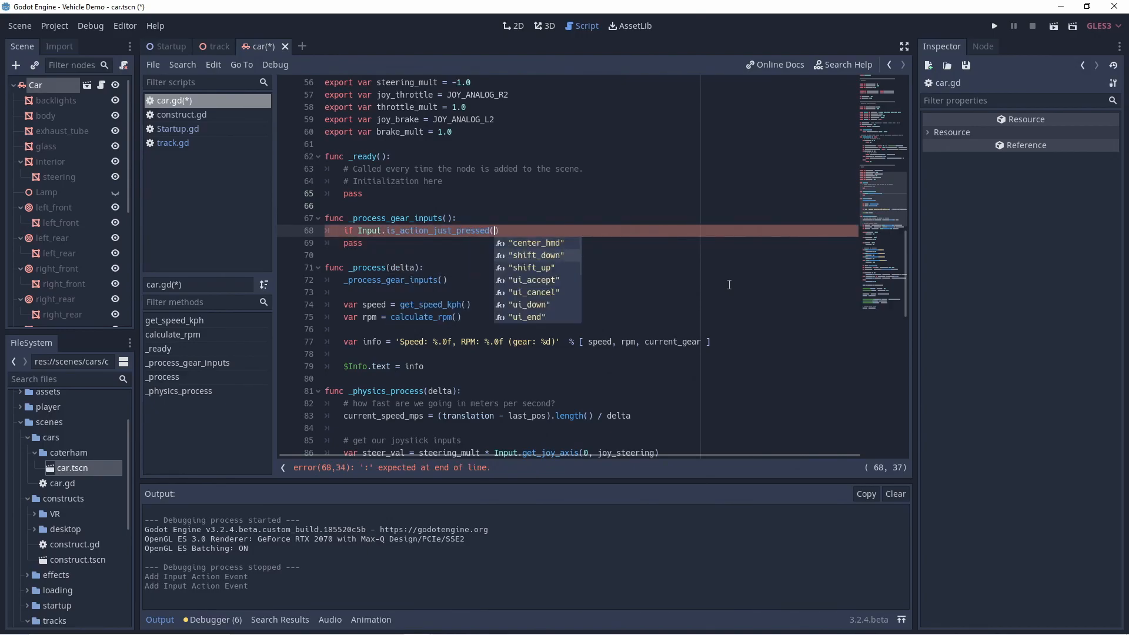
pyautogui.write('"shift_down") and cu')
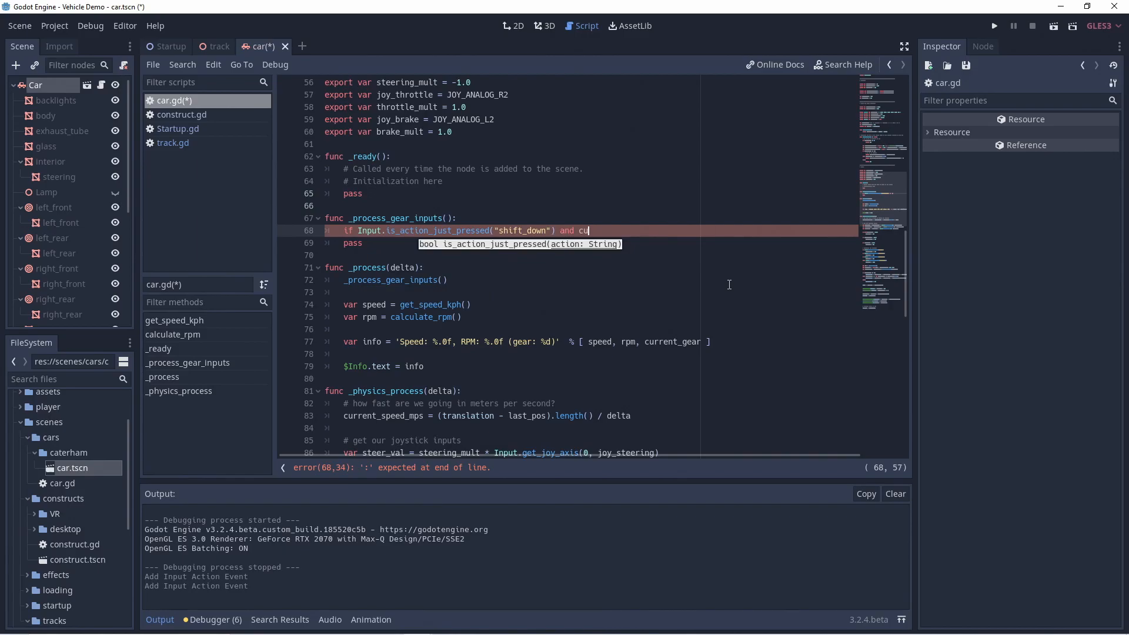
pyautogui.write('rrent_gear > -1:')
pyautogui.write('curr')
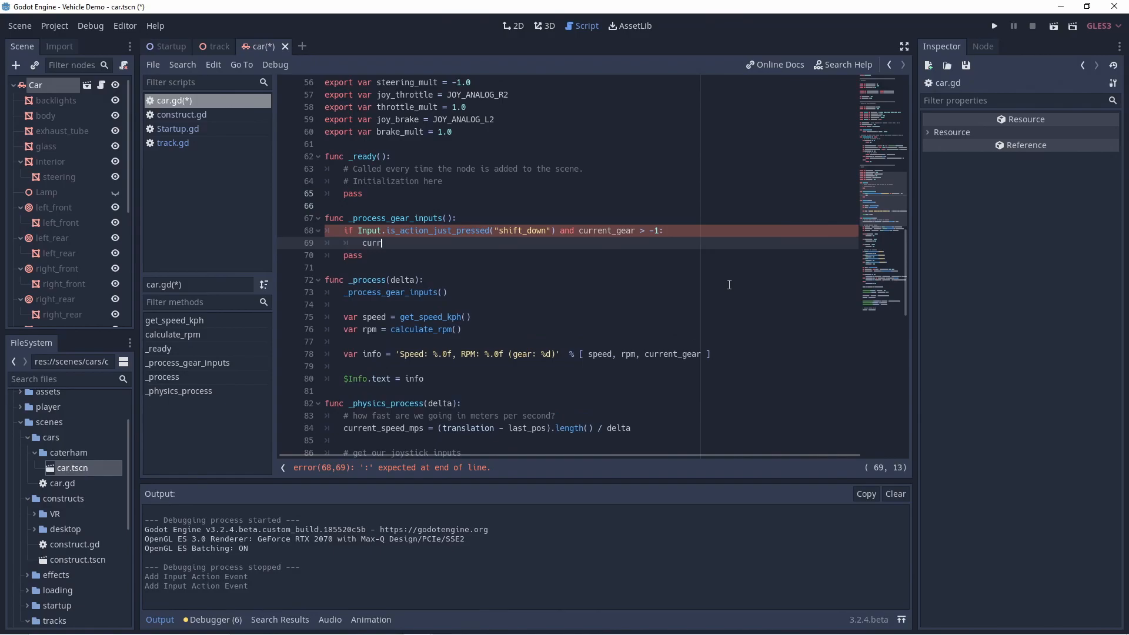
pyautogui.write('ent_gear = current_gear -')
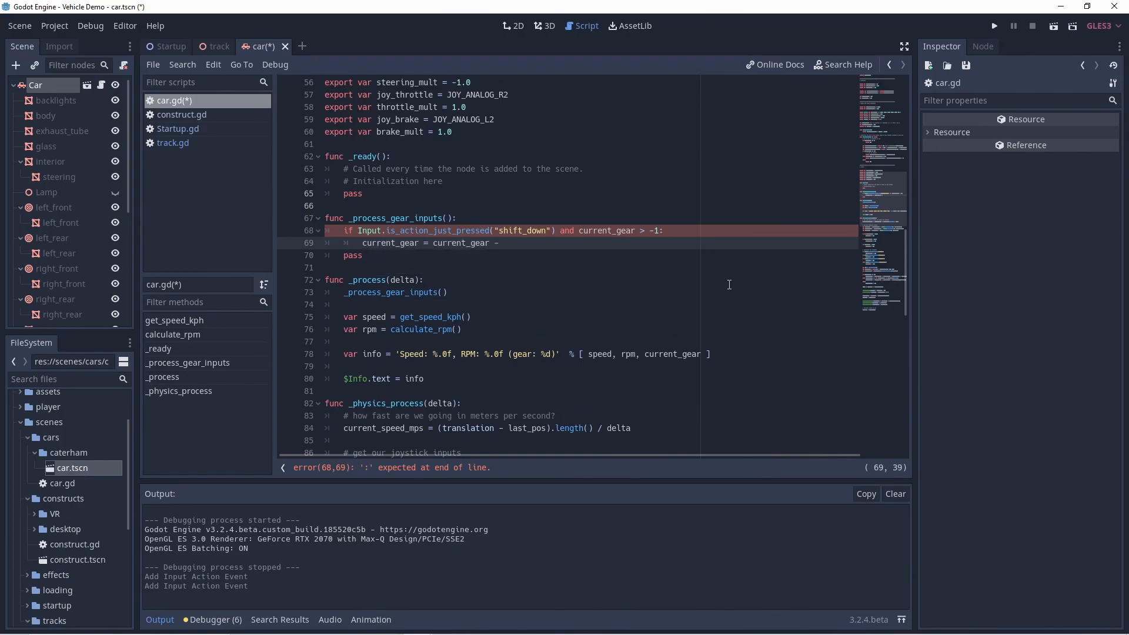
# Step: Add an elif branch raising current_gear by 1 on shift_up within the limit
pyautogui.write('elif Input.')
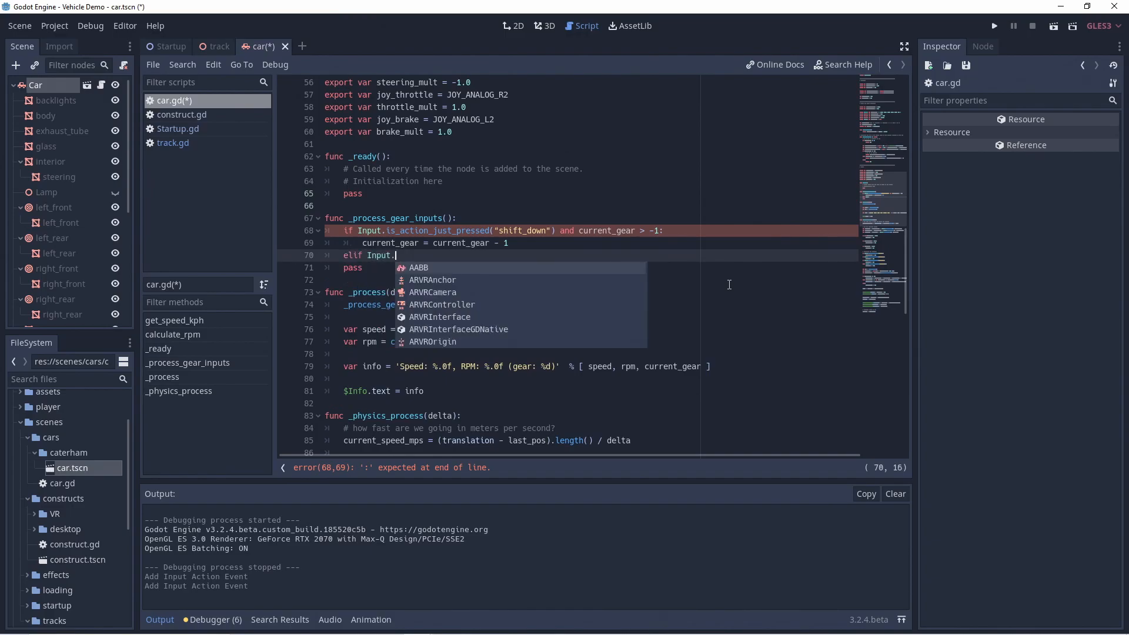
pyautogui.write('is_action_just_pressed(')
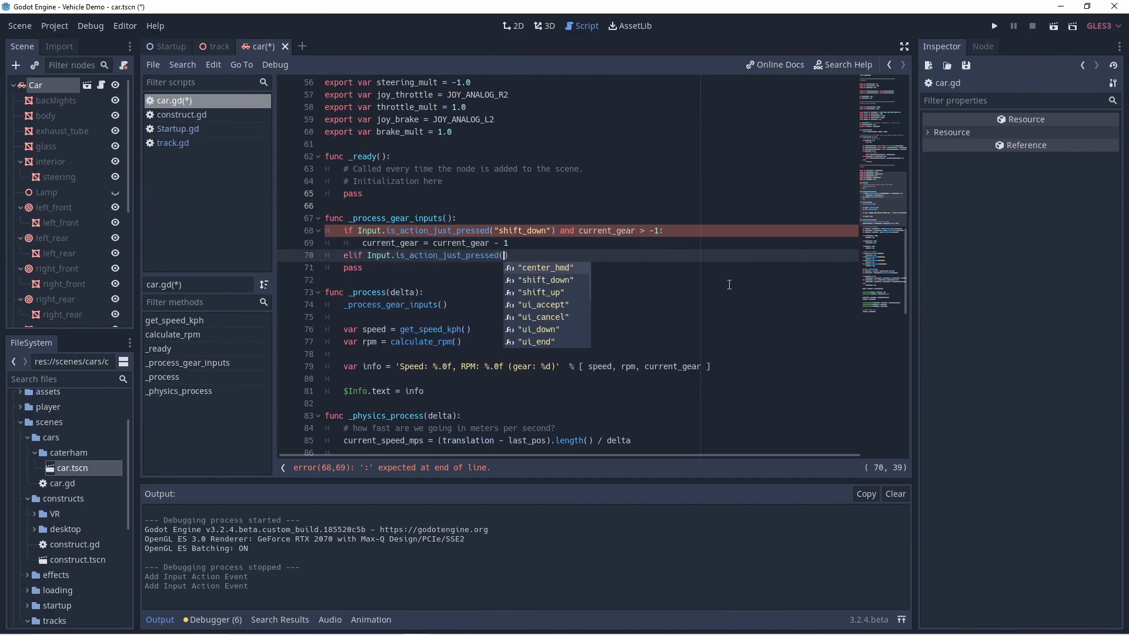
pyautogui.write('"shift_up") and current_gear < gear_ratios.size')
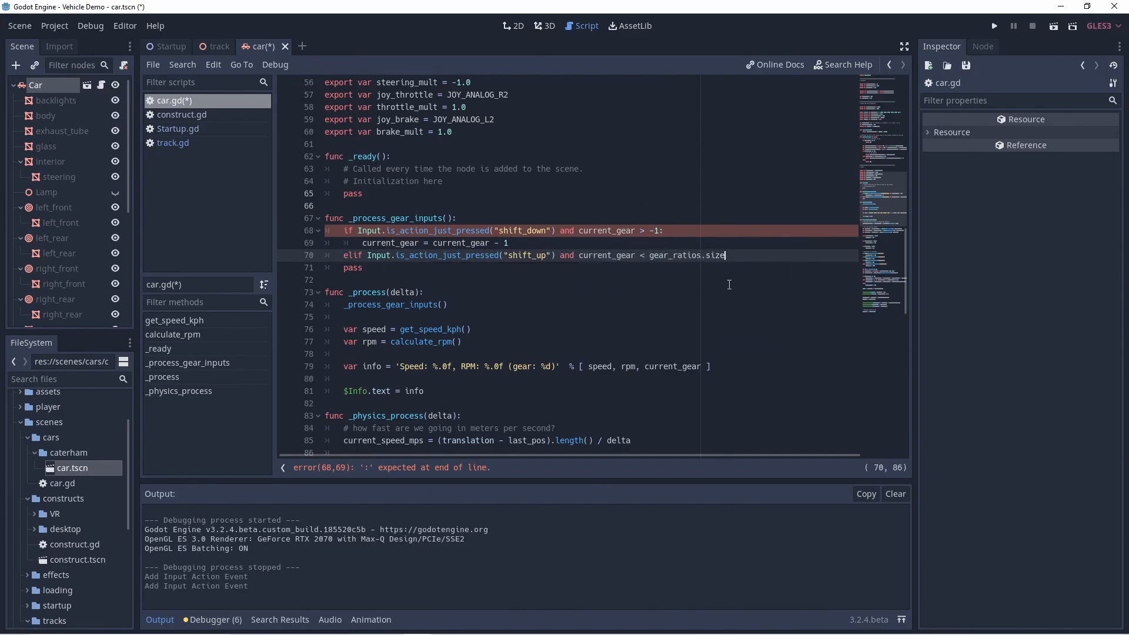
pyautogui.write('current_gear = curr')
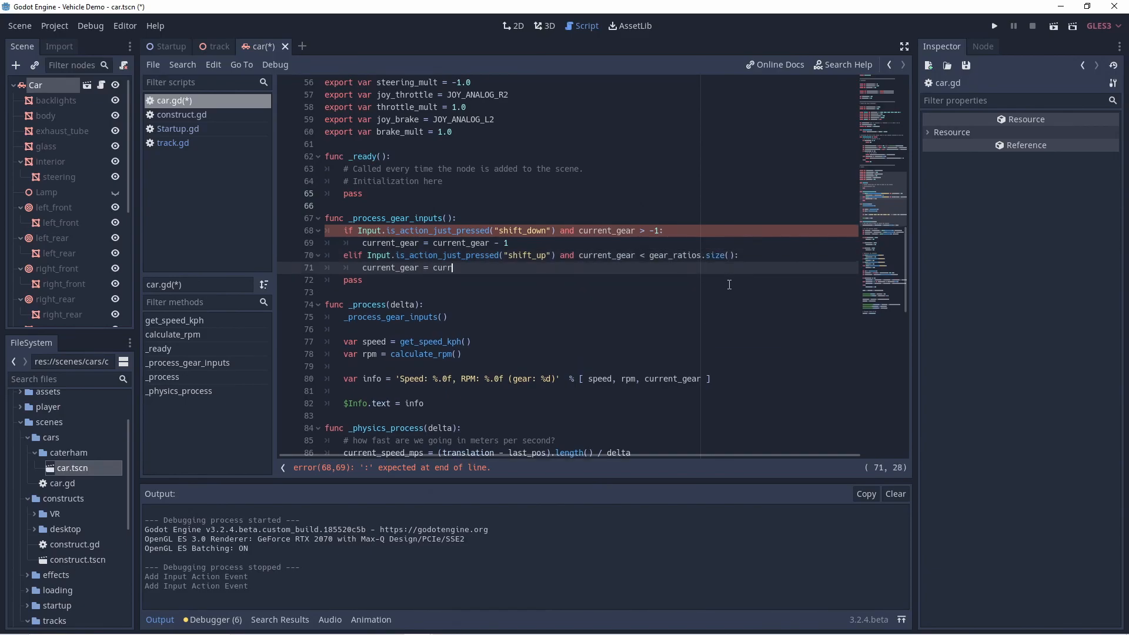
pyautogui.write('ent_gear + 1')
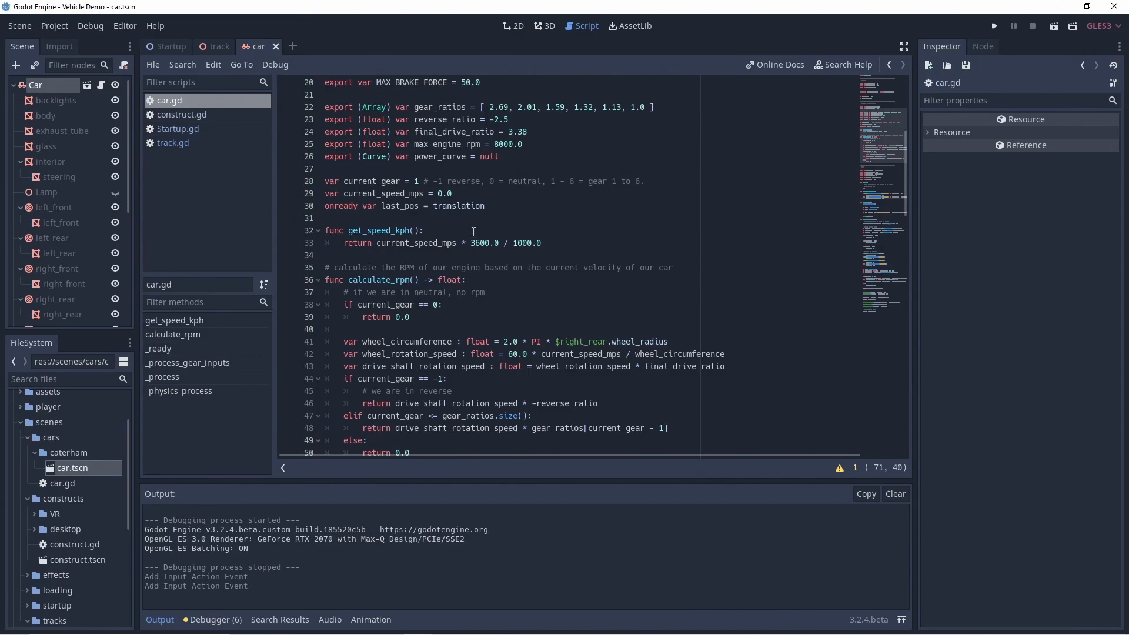
pyautogui.write('0')
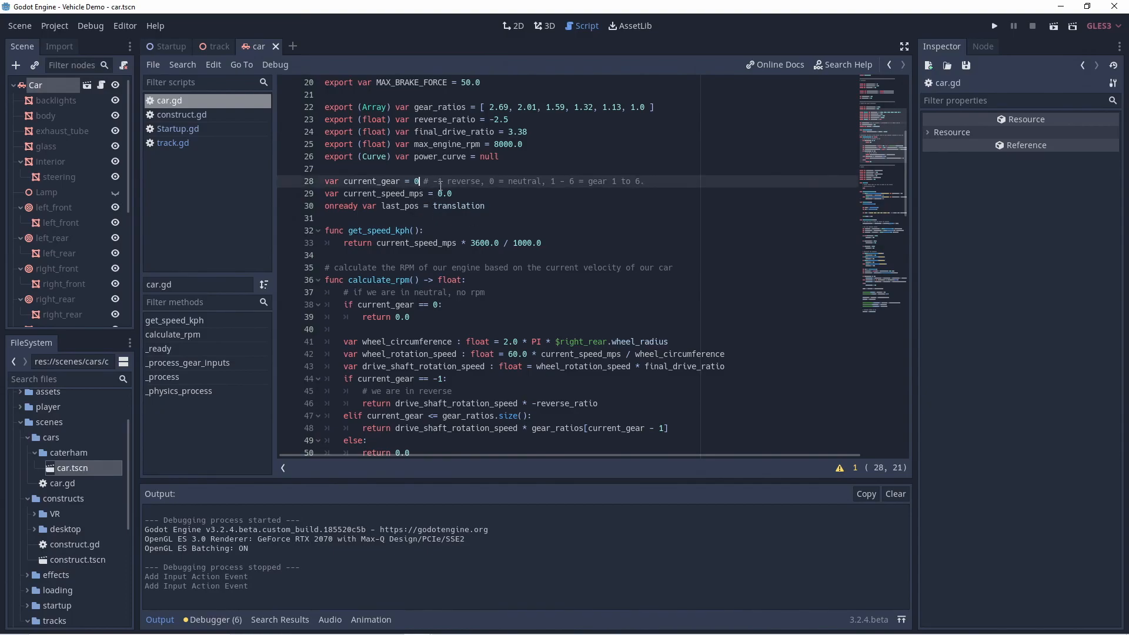
pyautogui.click(993, 26)
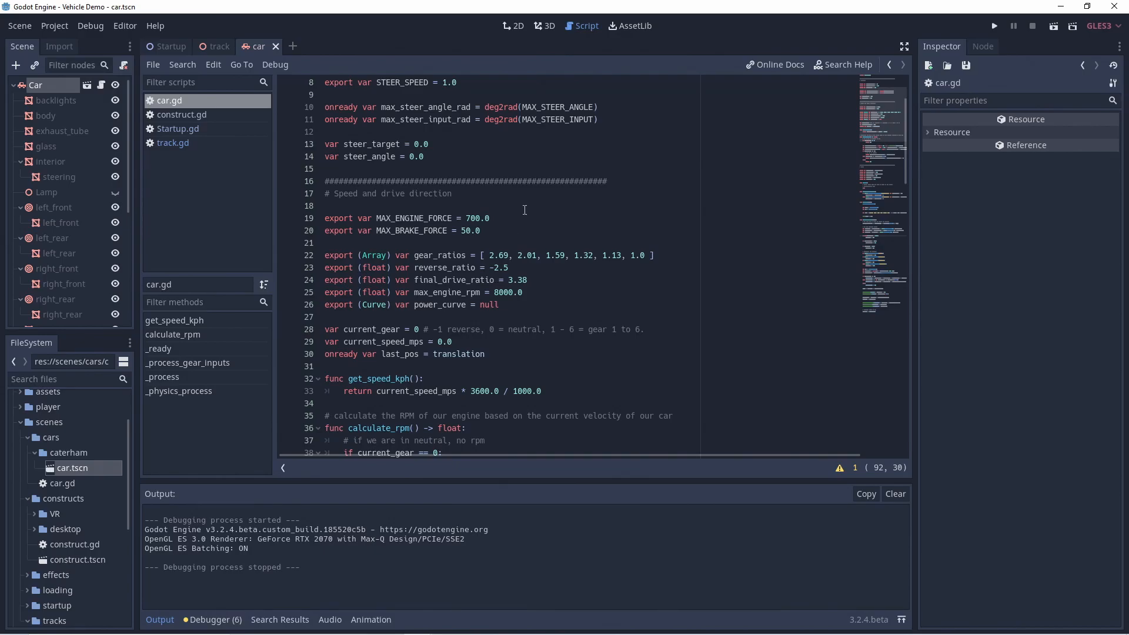
pyautogui.moveTo(543, 272)
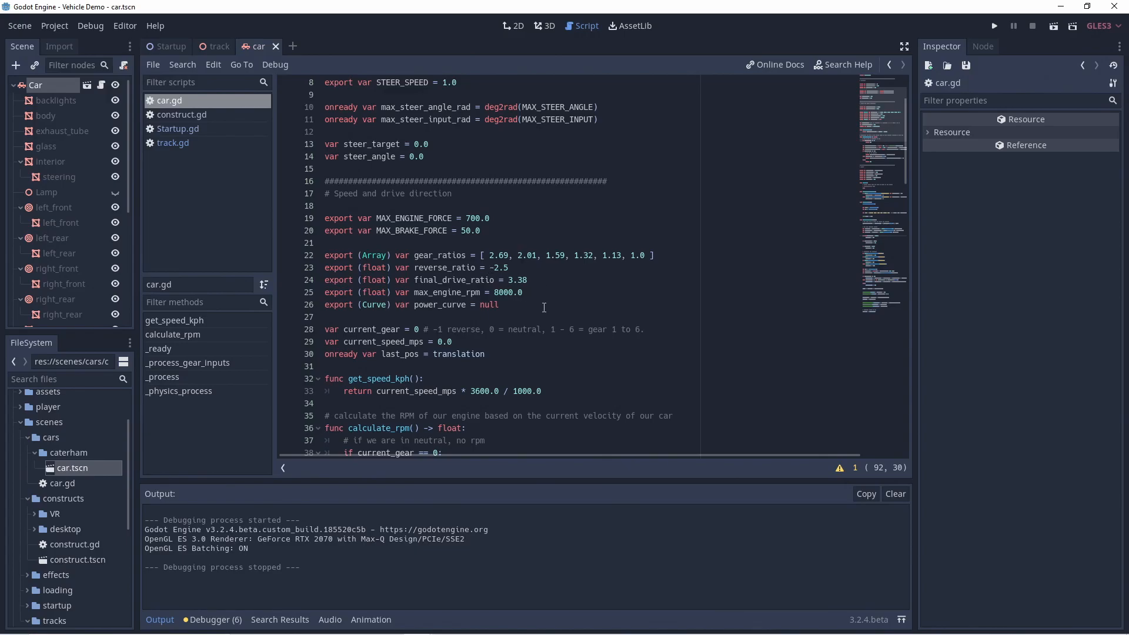
# Step: Declare clutch_position : float = 1.0, gear_shift_time = 0.3 and gear_timer = 0.0 below current_gear
pyautogui.click(452, 341)
pyautogui.write('var clutch_position = 1.')
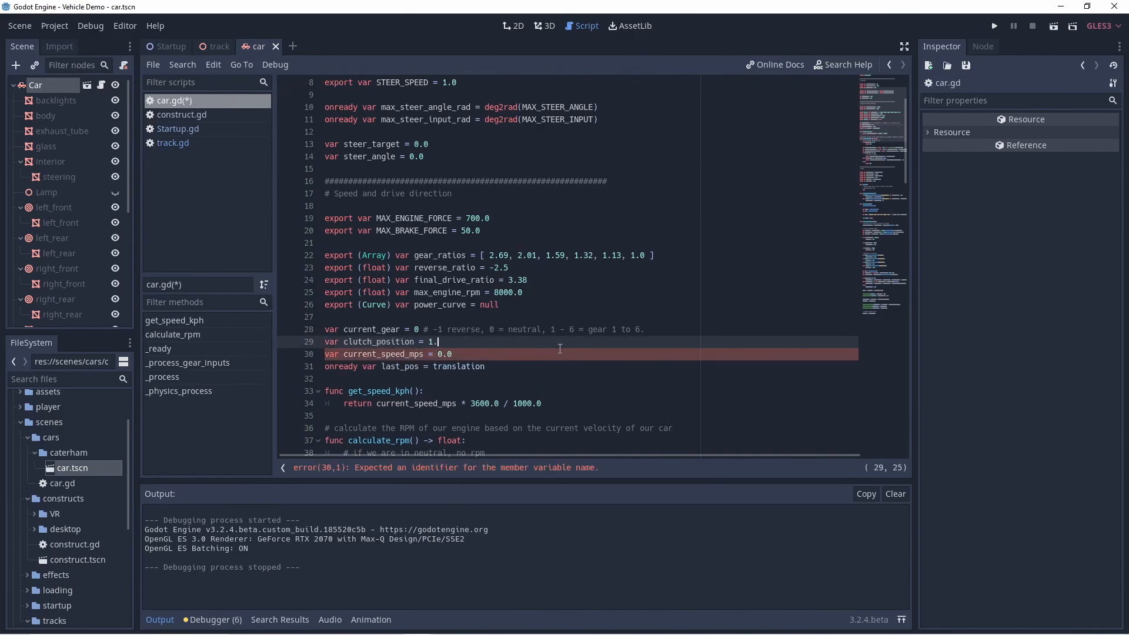
pyautogui.write(':float')
pyautogui.write('var')
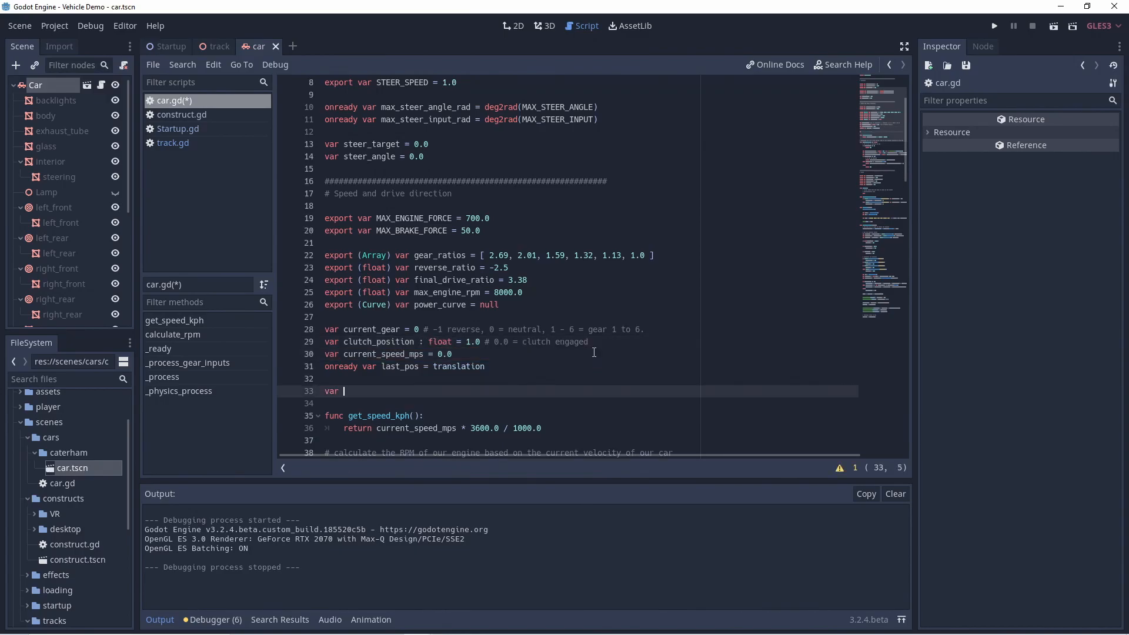
pyautogui.write('gear_shift_t')
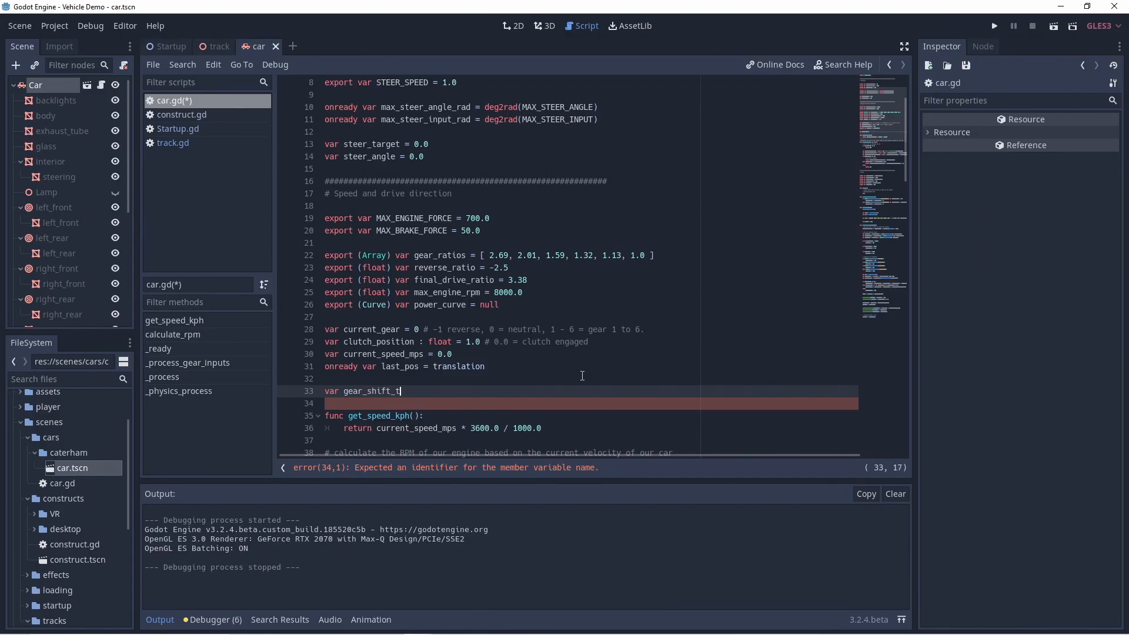
pyautogui.write('ime = 0.3')
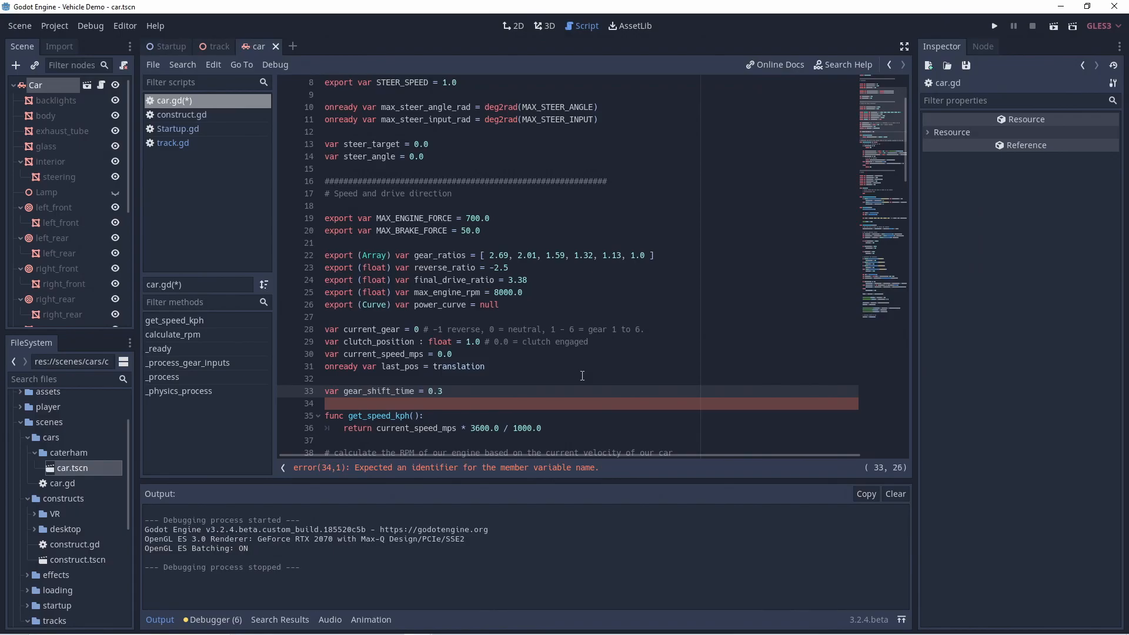
pyautogui.write('var gear')
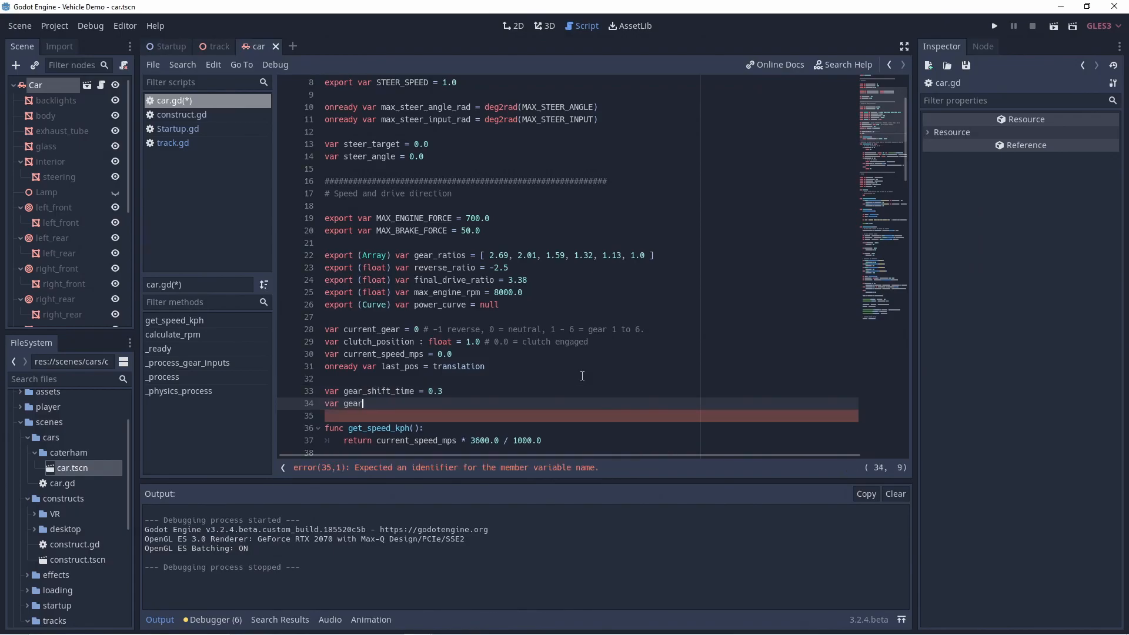
pyautogui.write('_timer = 0.0')
pyautogui.write('_process_gear_inputs(')
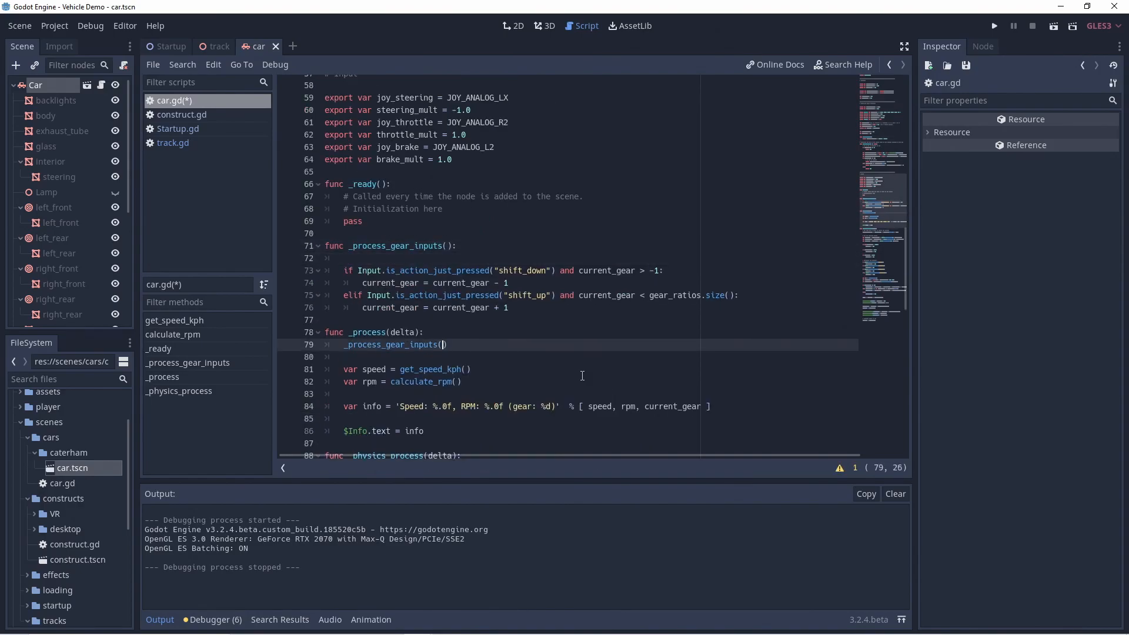
# Step: Give _process_gear_inputs a delta : float parameter, count gear_timer down, and gate shifts under else
pyautogui.write('delta')
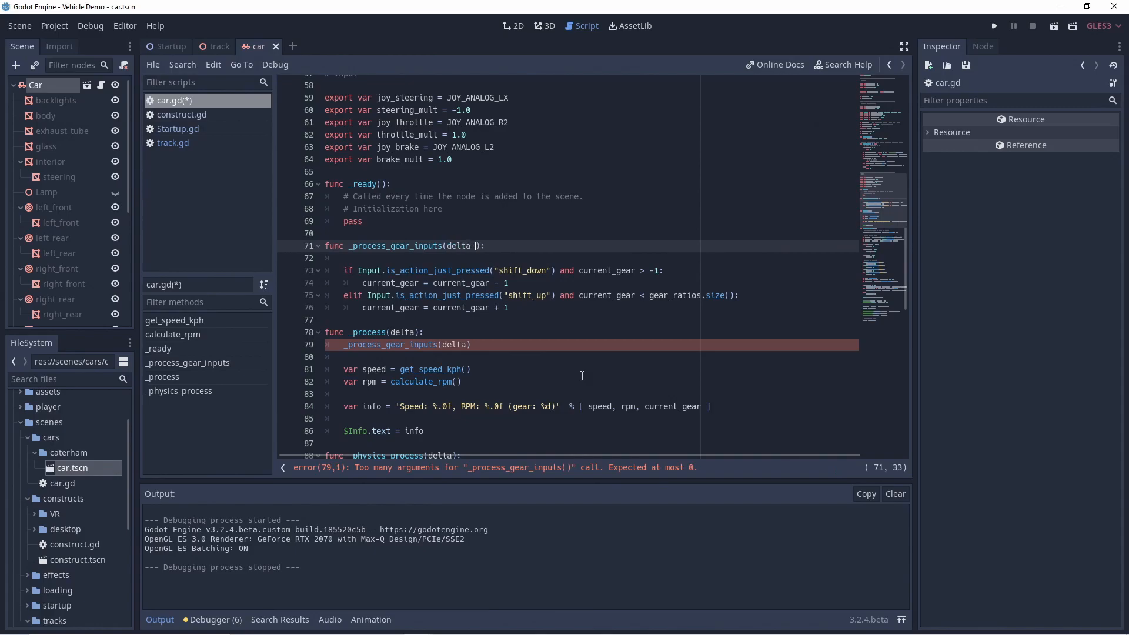
pyautogui.write(': float')
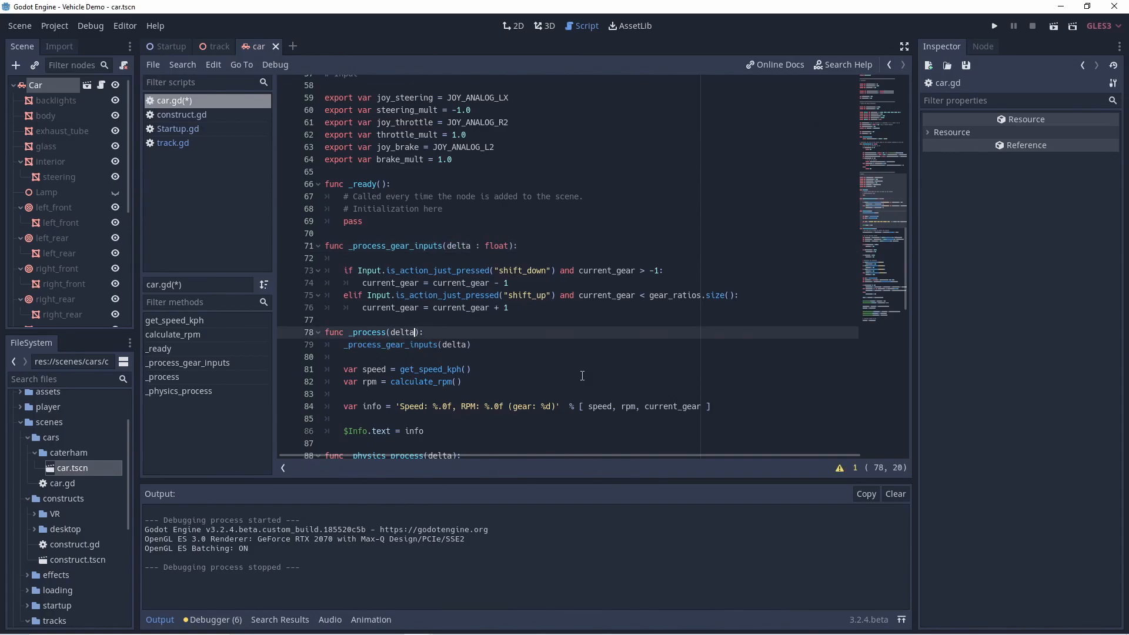
pyautogui.write('if gear_timer > 0.0:')
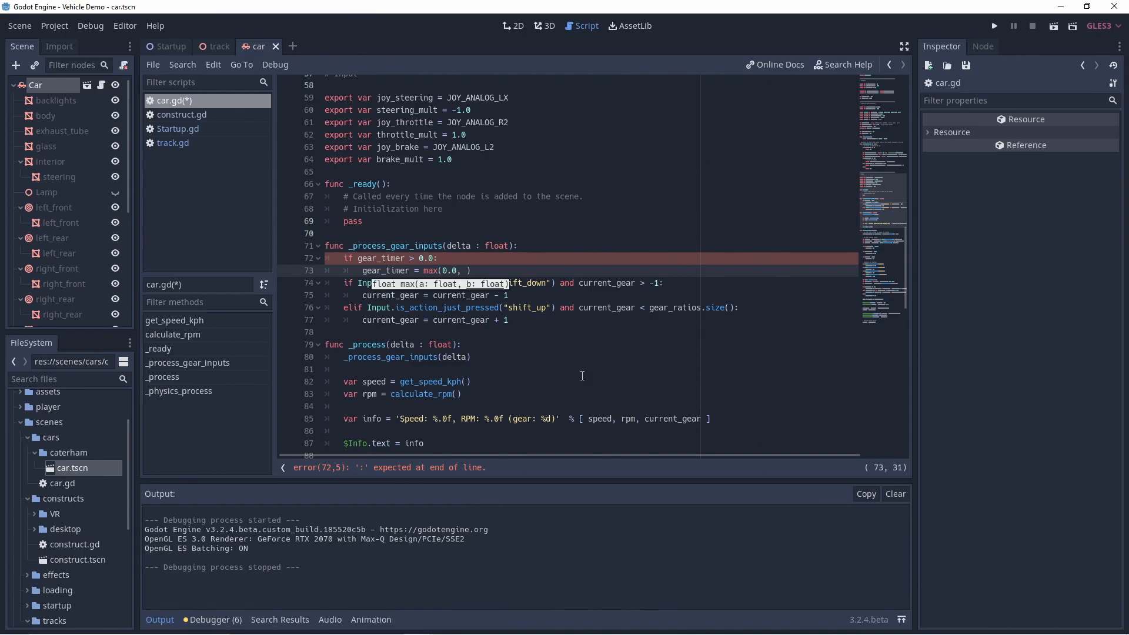
pyautogui.write('gear_timer - delta')
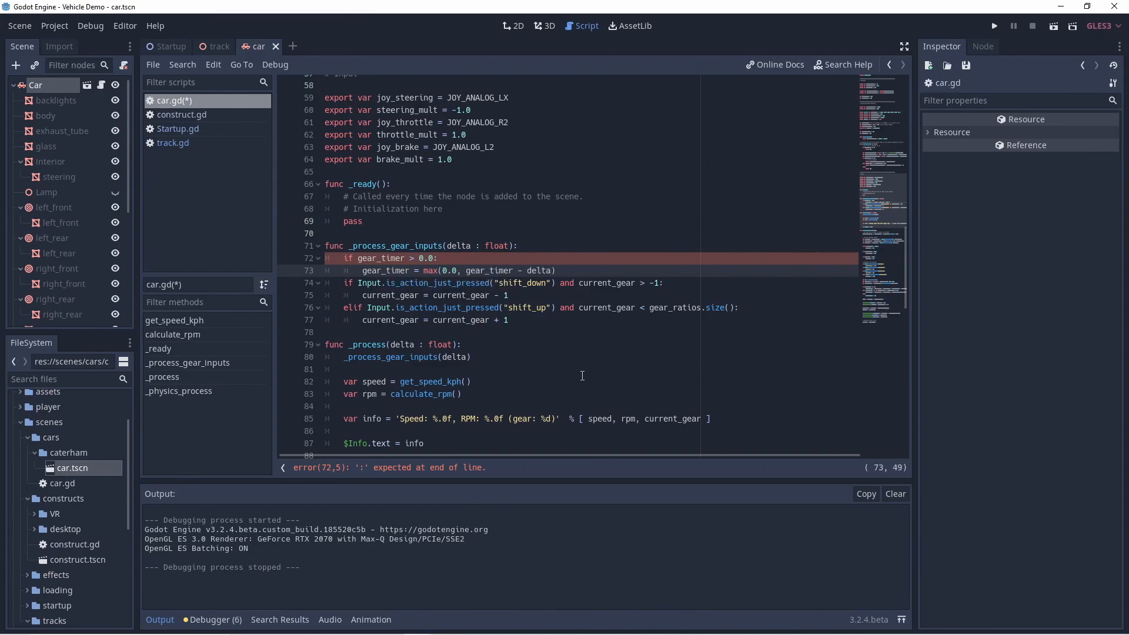
pyautogui.write('else:')
pyautogui.write('gear_timer = gear_shift_time')
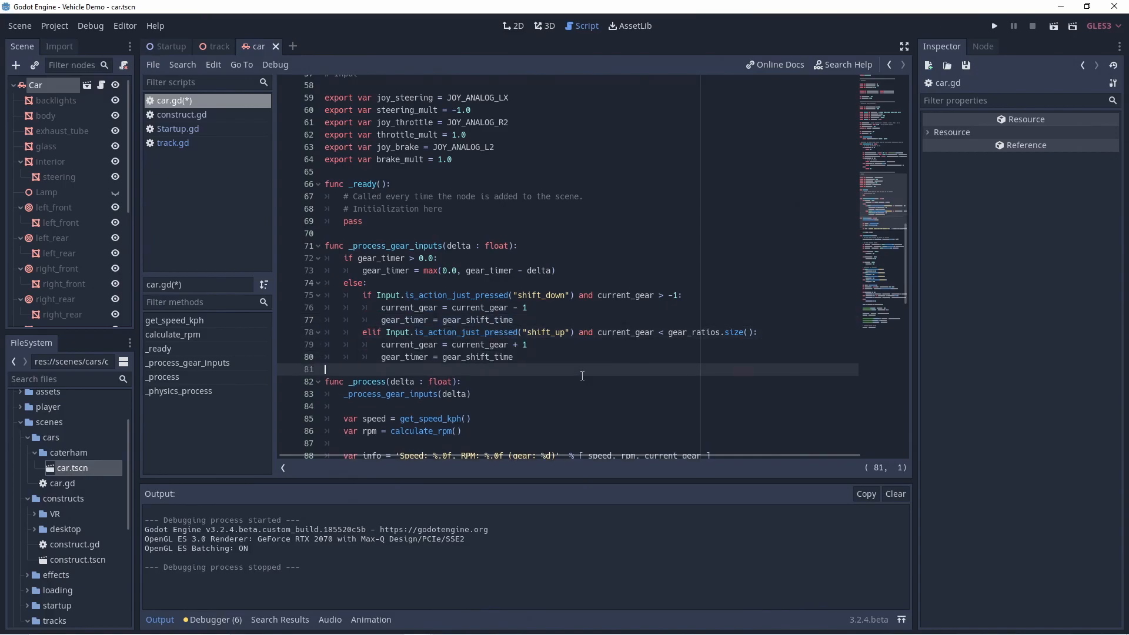
pyautogui.write('clutch_position = 0')
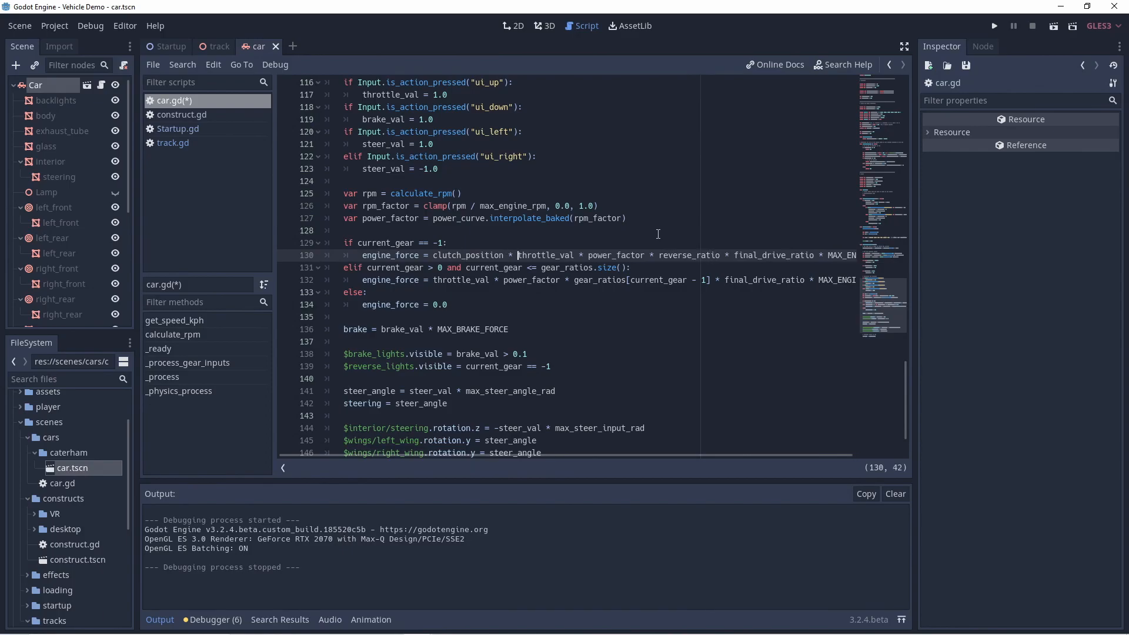
# Step: Select the clutch_position term in the reverse engine force line
pyautogui.doubleClick(468, 255)
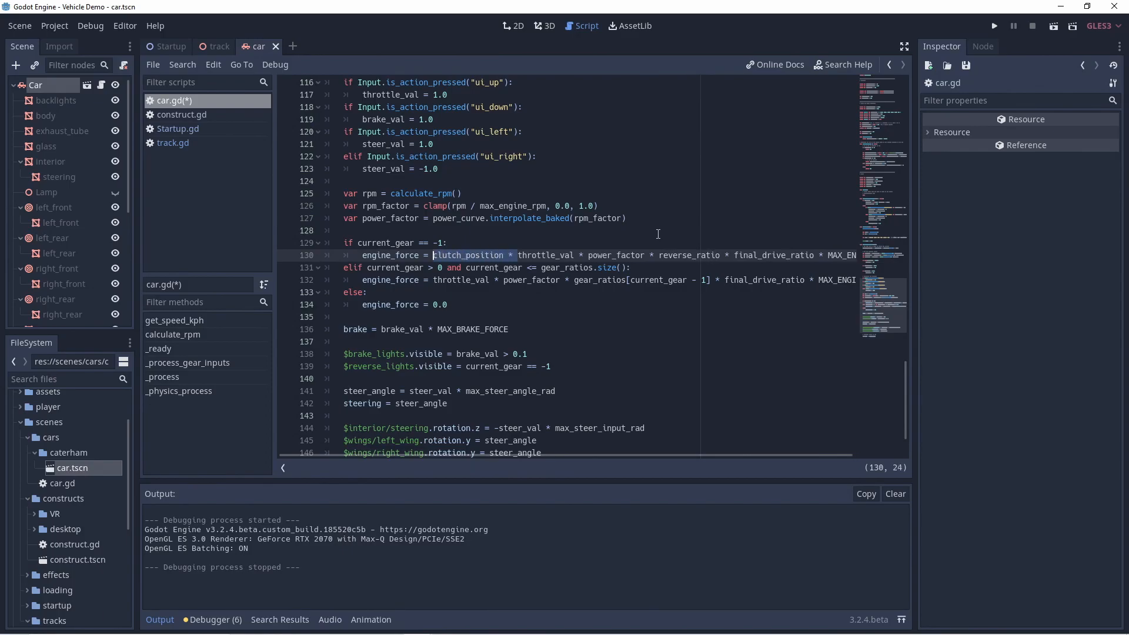